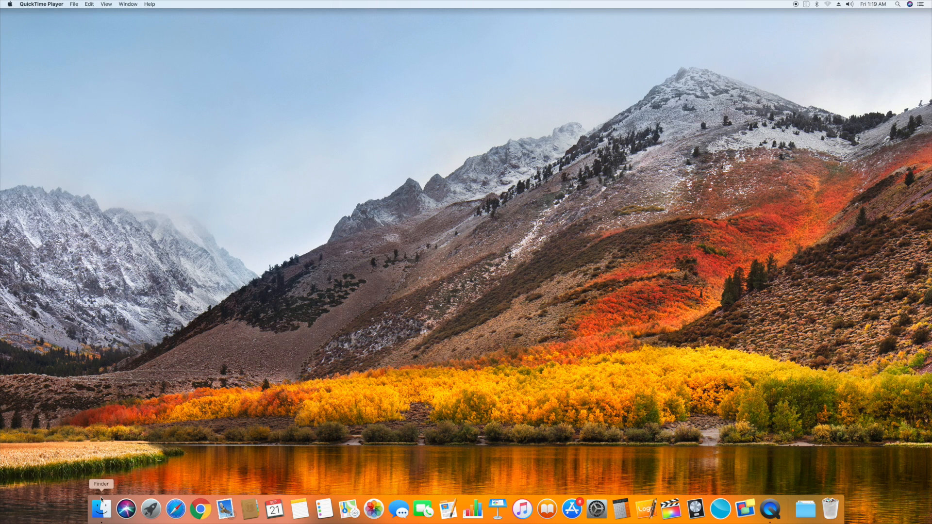
Launch Disk Utility from Applications > Utilities in a new Finder window
click(101, 509)
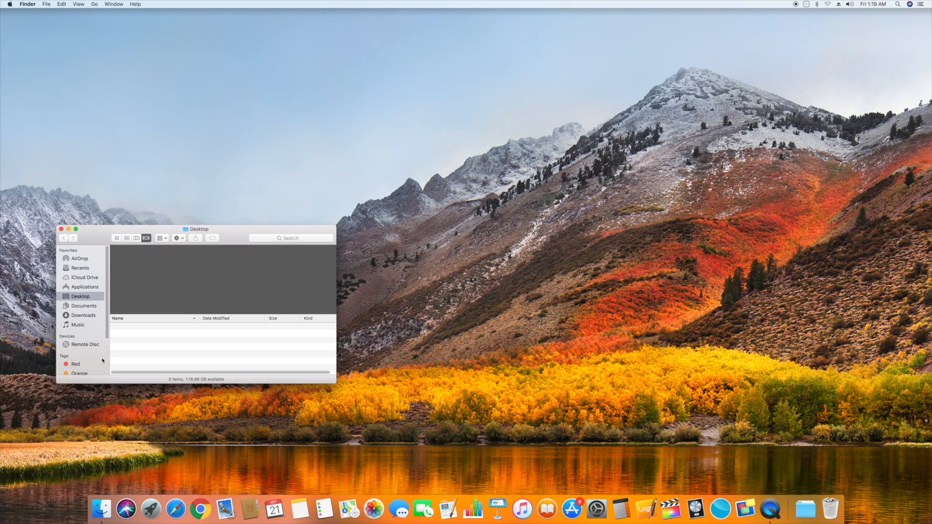
click(85, 287)
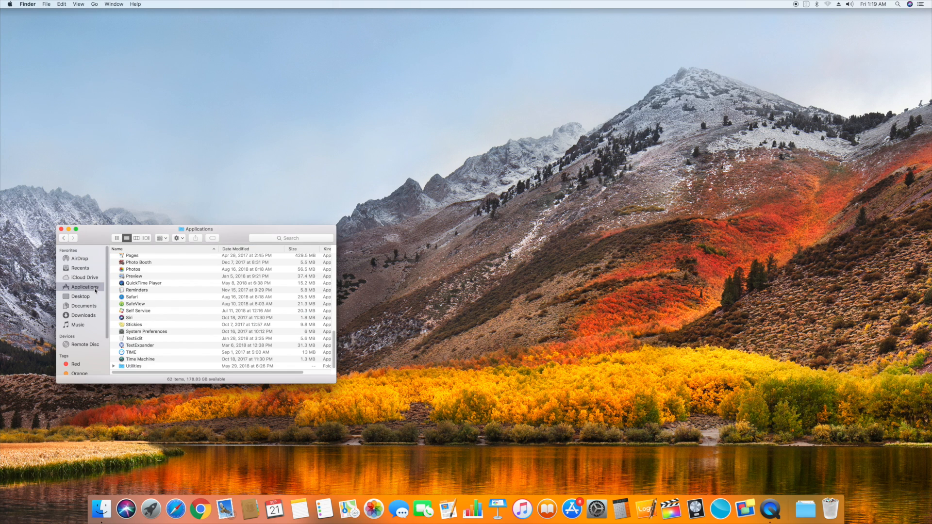
click(132, 366)
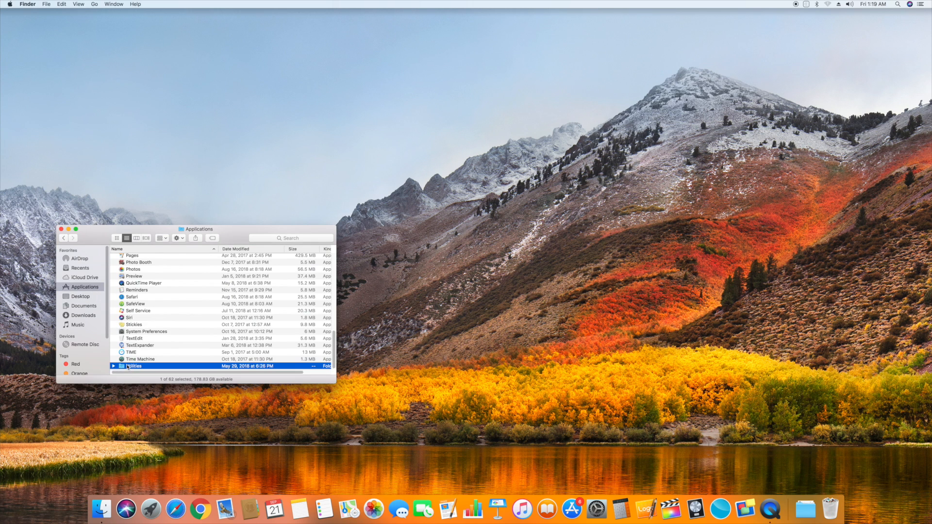
double_click(132, 366)
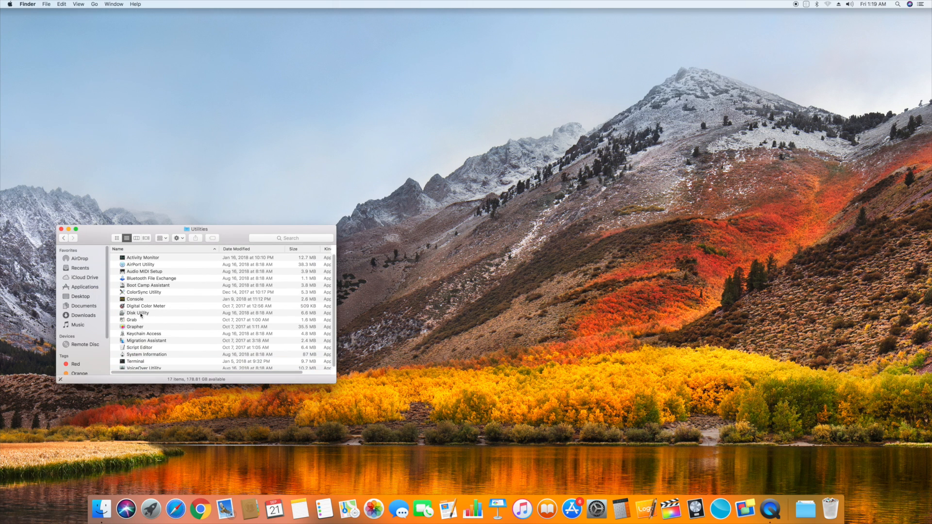
double_click(136, 312)
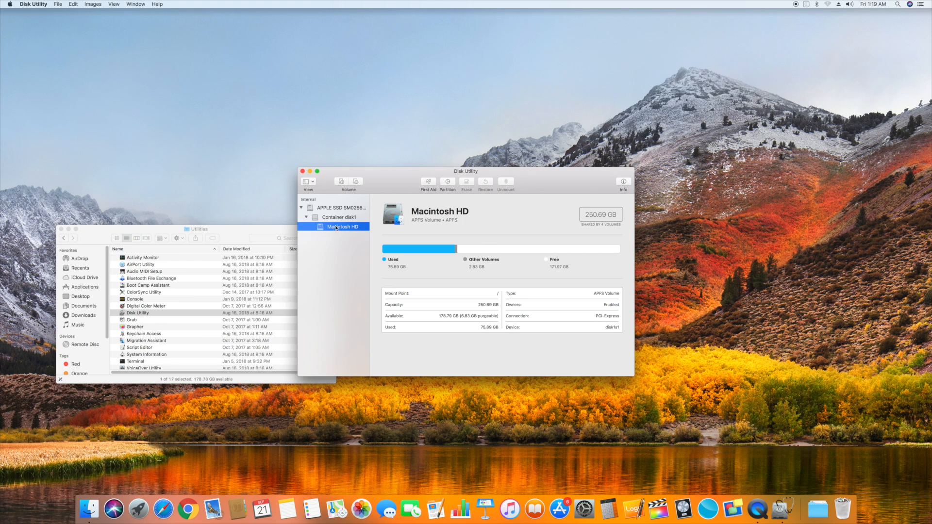
Run First Aid on Macintosh HD, accepting the temporary boot volume lock
click(427, 181)
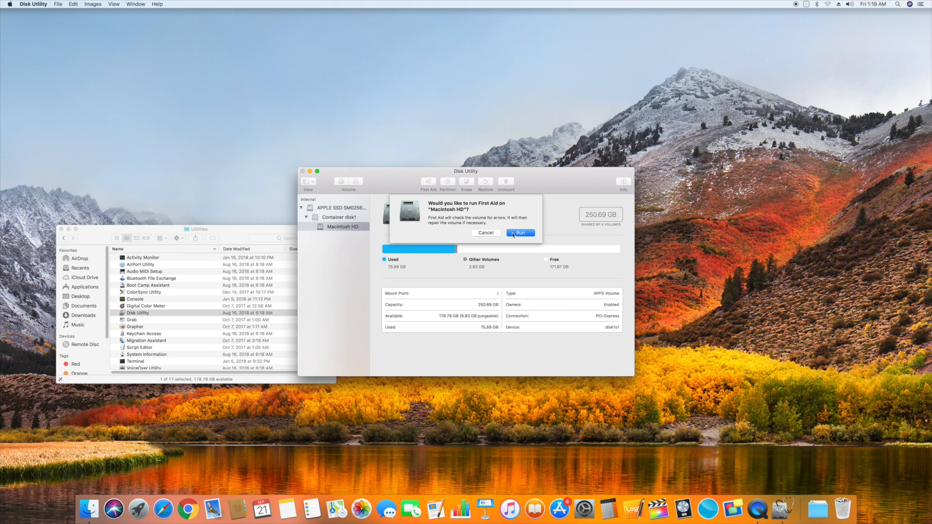
click(520, 232)
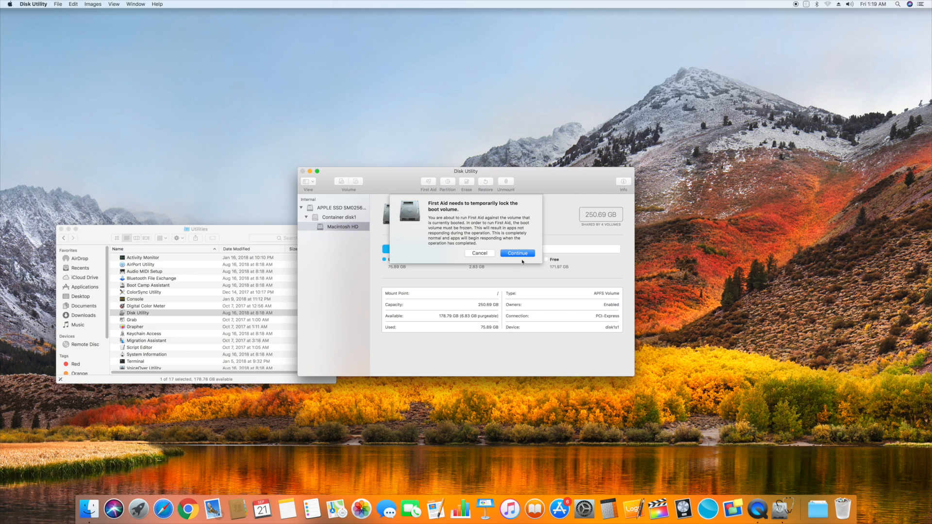
click(516, 252)
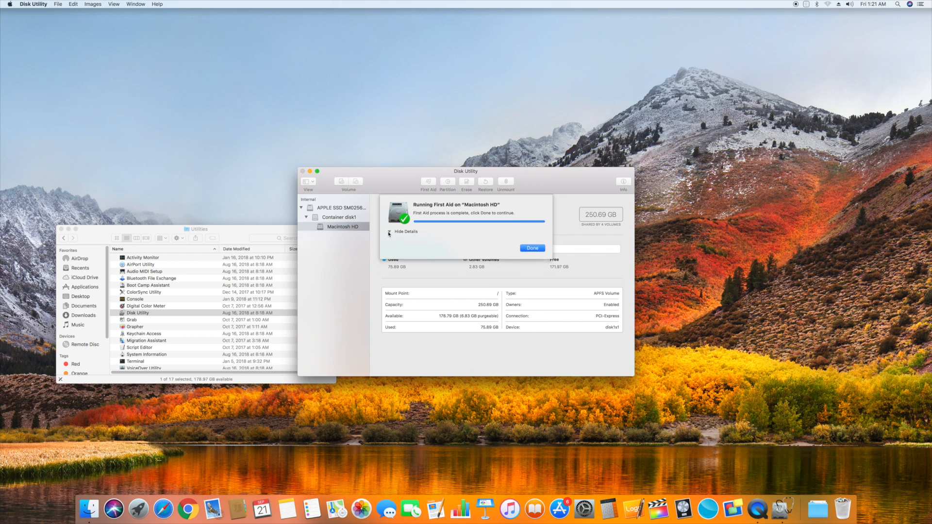
Read the detailed First Aid log showing the volume is OK, then close the report
click(389, 232)
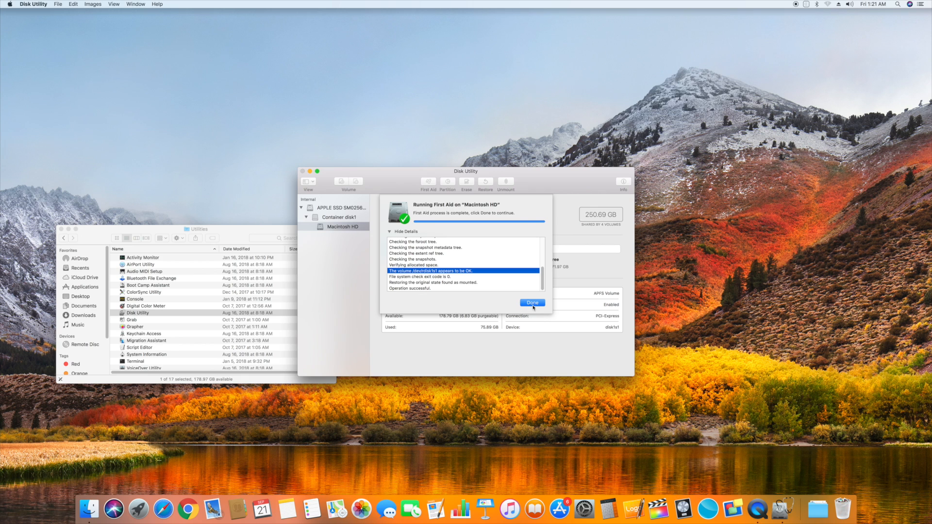
click(531, 302)
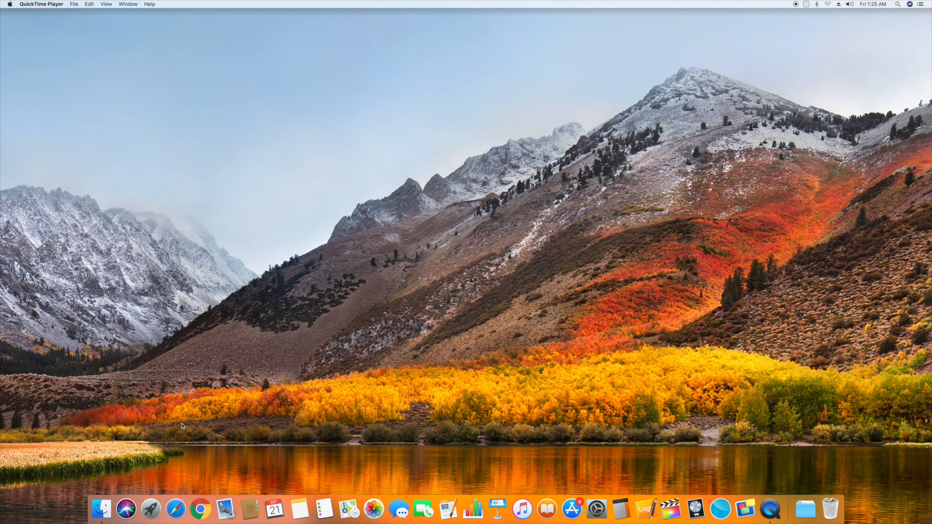
Open the hidden user Library from the Go menu and enter its Caches folder
click(101, 509)
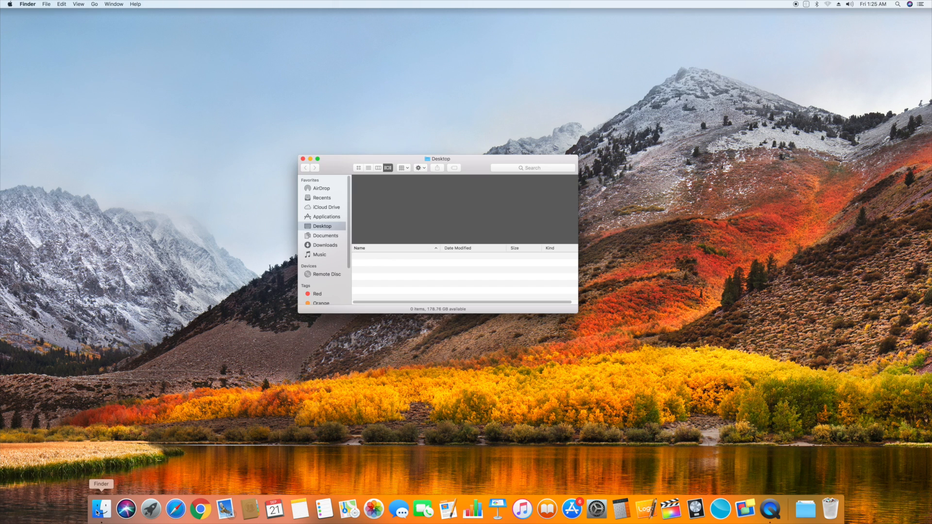
mouse_move(108, 53)
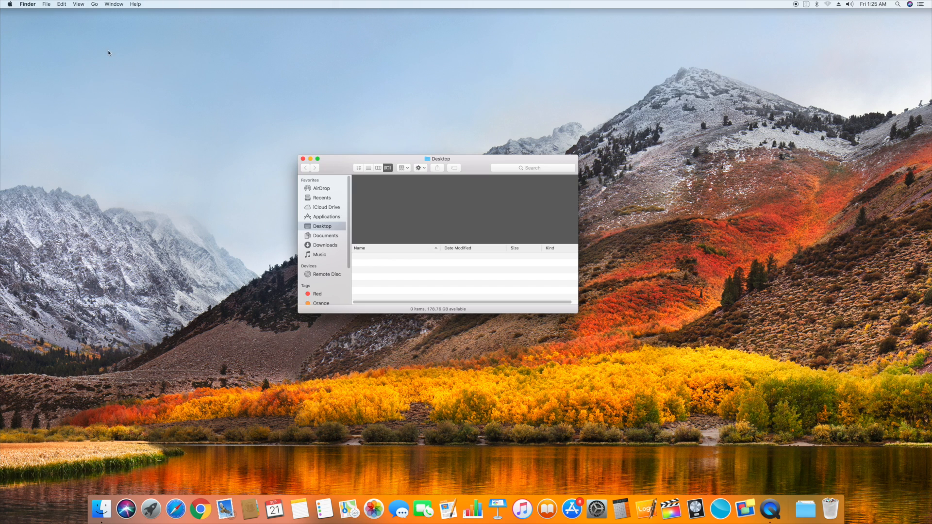
click(94, 5)
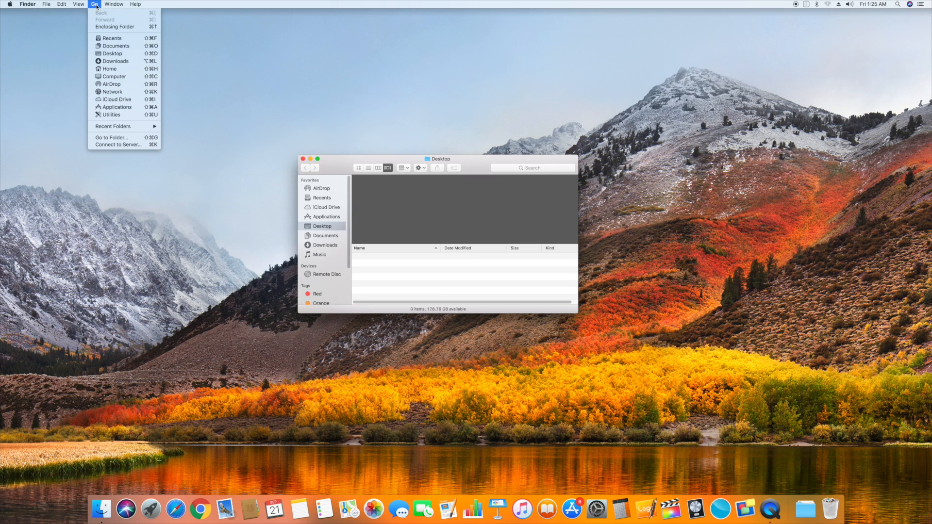
mouse_move(109, 69)
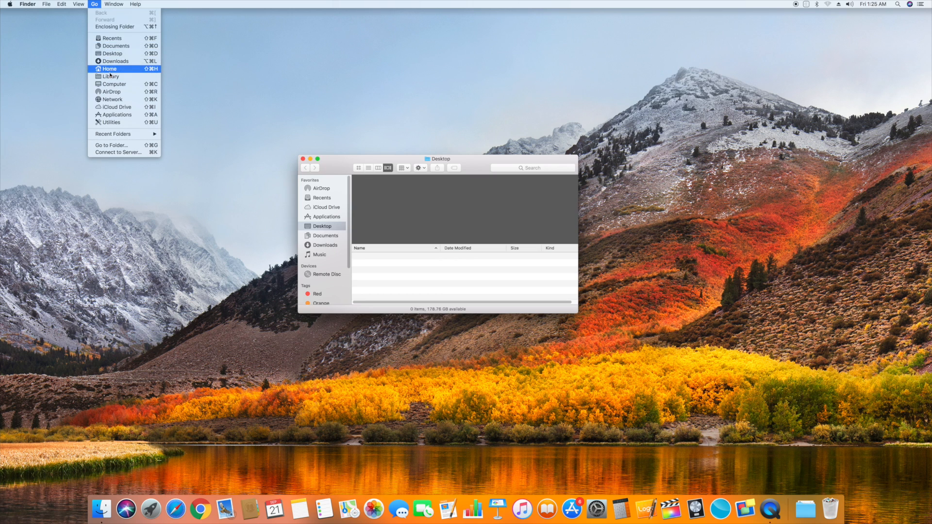
mouse_move(110, 76)
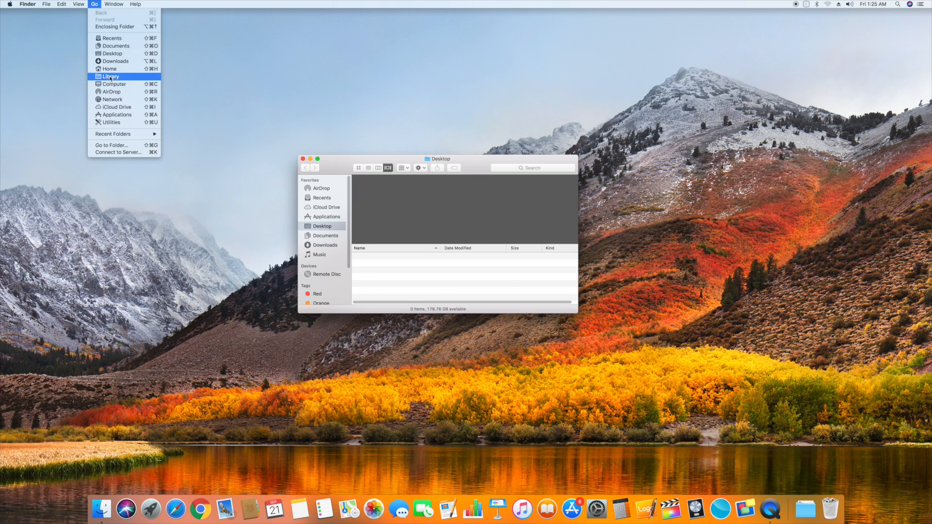
click(109, 76)
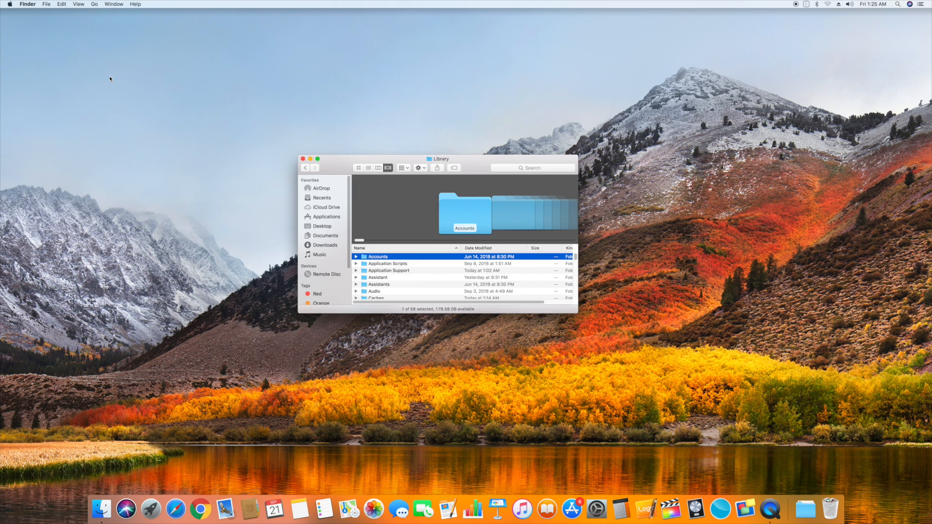
mouse_move(383, 299)
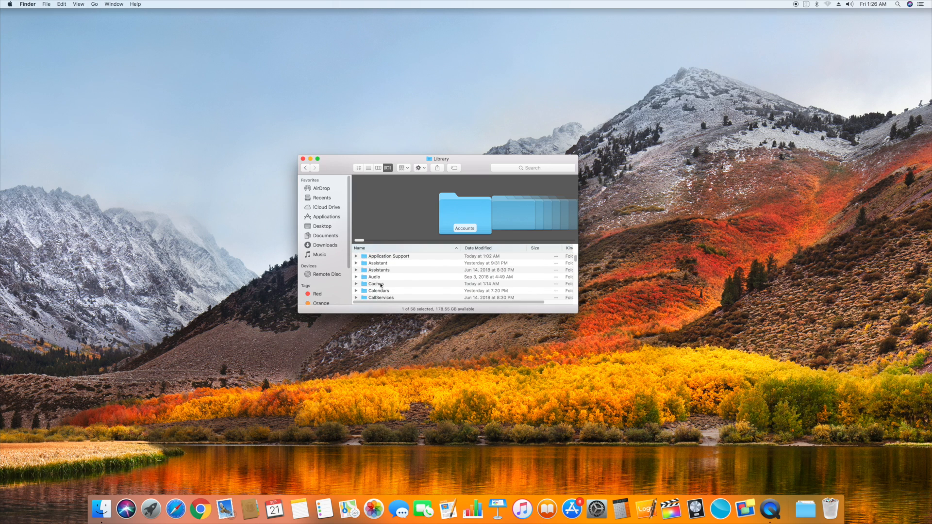
double_click(375, 283)
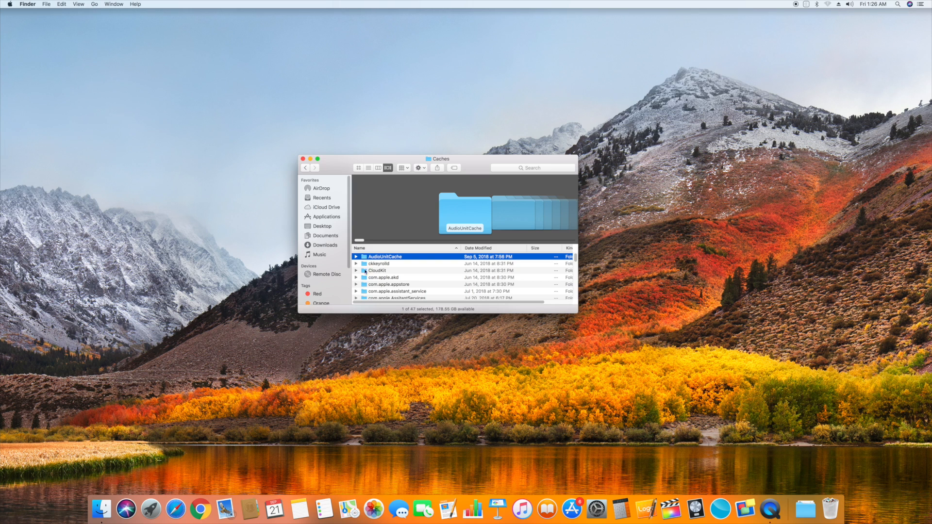
Select all 47 cache items and move them to the Trash
click(61, 4)
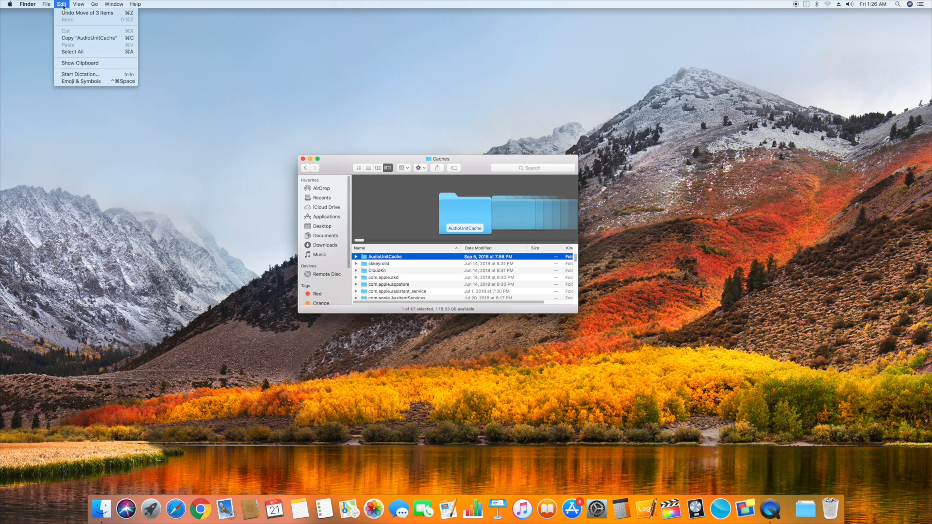
click(72, 53)
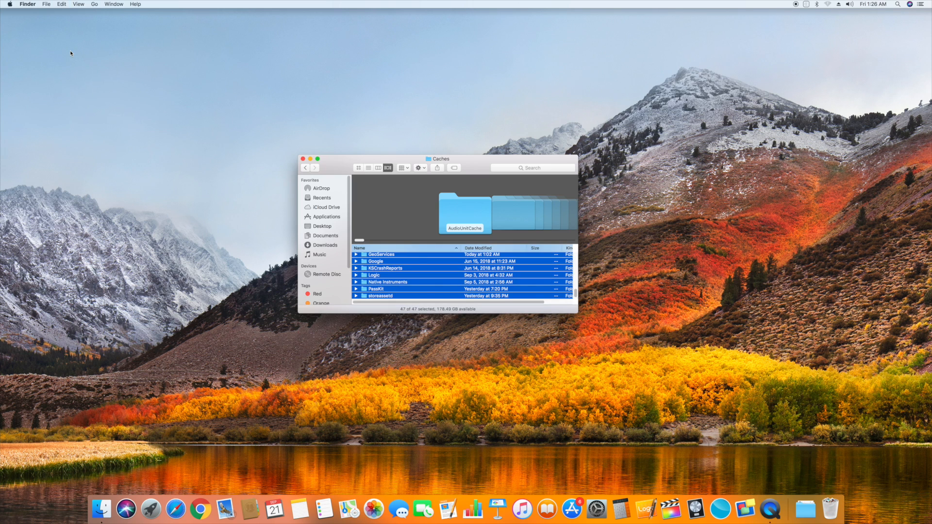
click(45, 4)
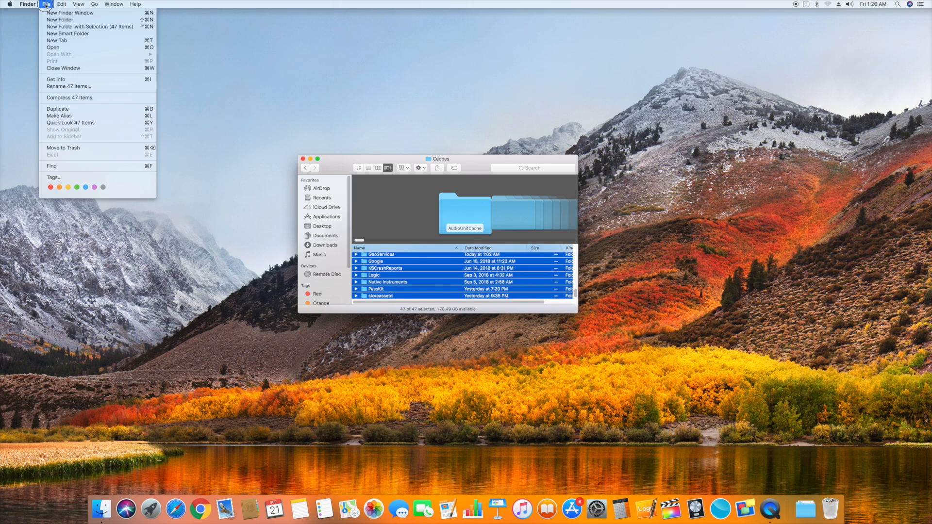
mouse_move(68, 147)
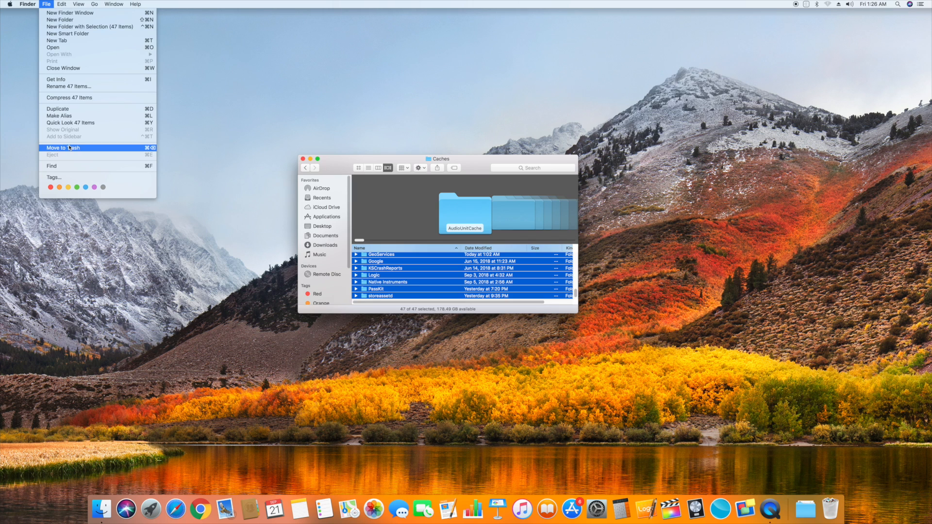
click(59, 147)
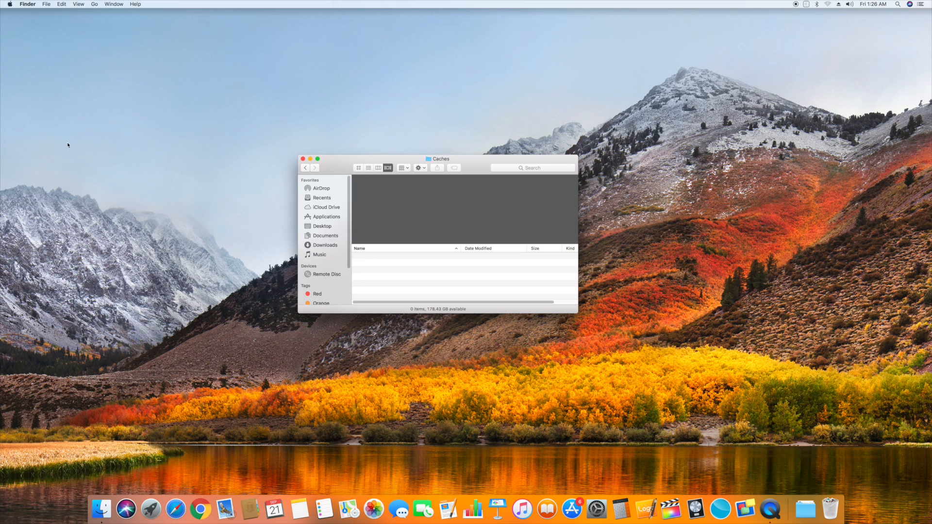
Choose Restart from the Apple menu, then cancel the restart confirmation
click(10, 5)
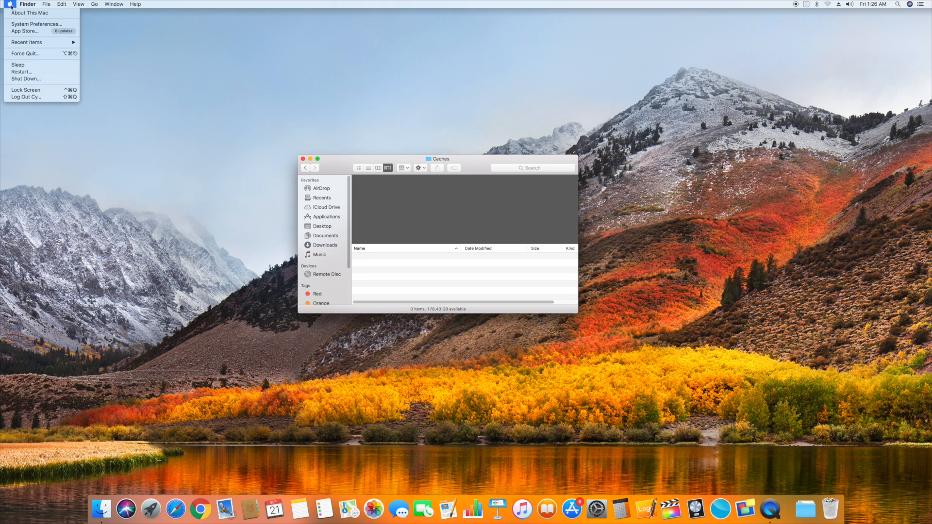
mouse_move(23, 71)
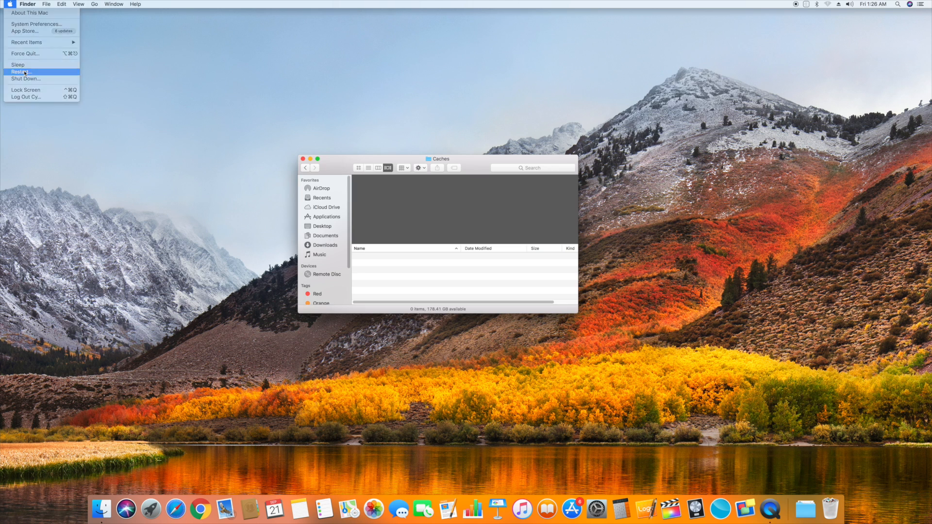
click(20, 72)
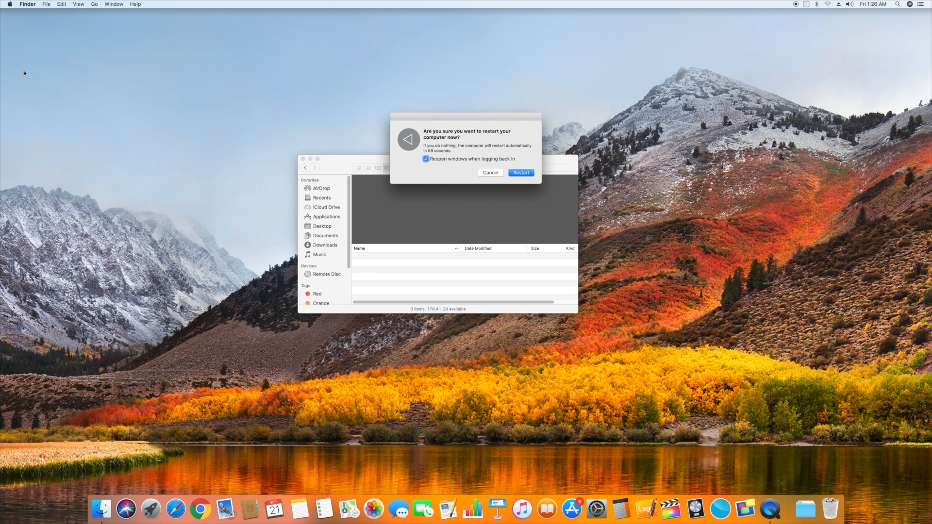
mouse_move(392, 177)
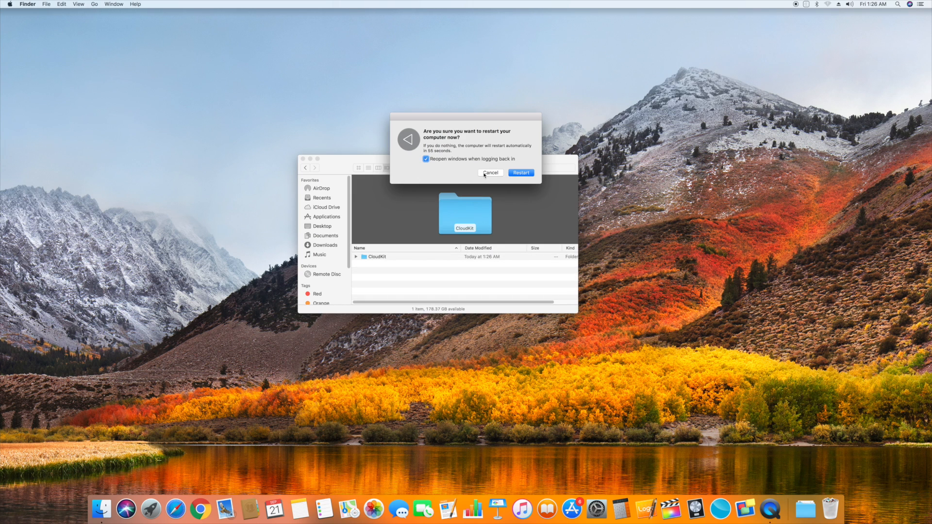
click(490, 173)
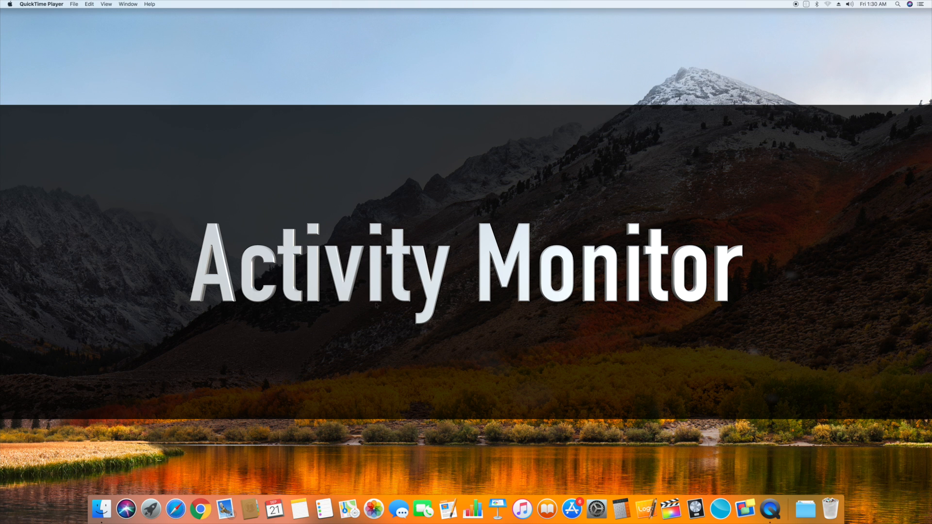
Launch Activity Monitor from Applications > Utilities in a new Finder window
click(101, 510)
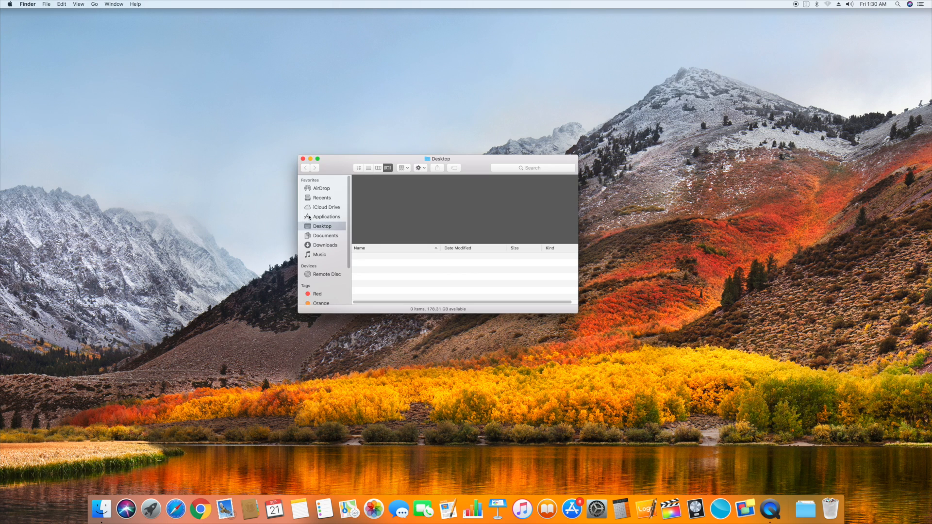
click(326, 216)
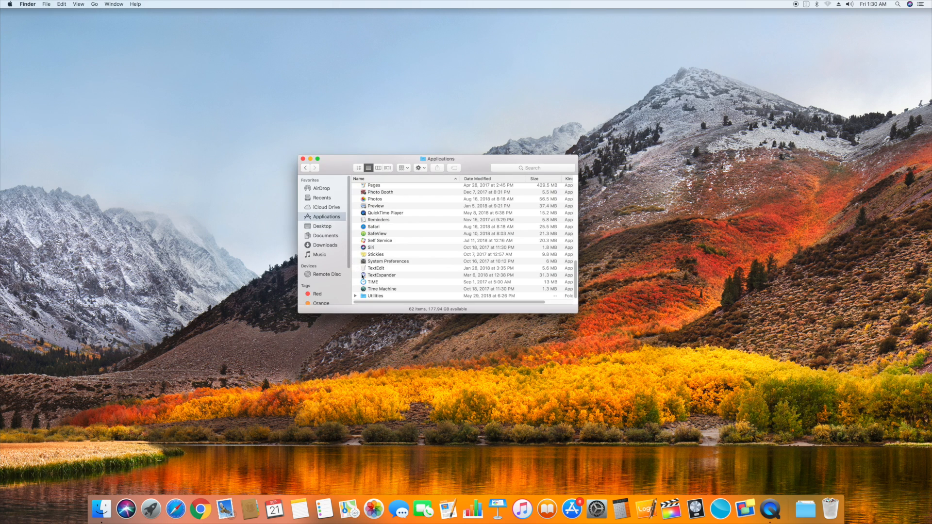
double_click(377, 296)
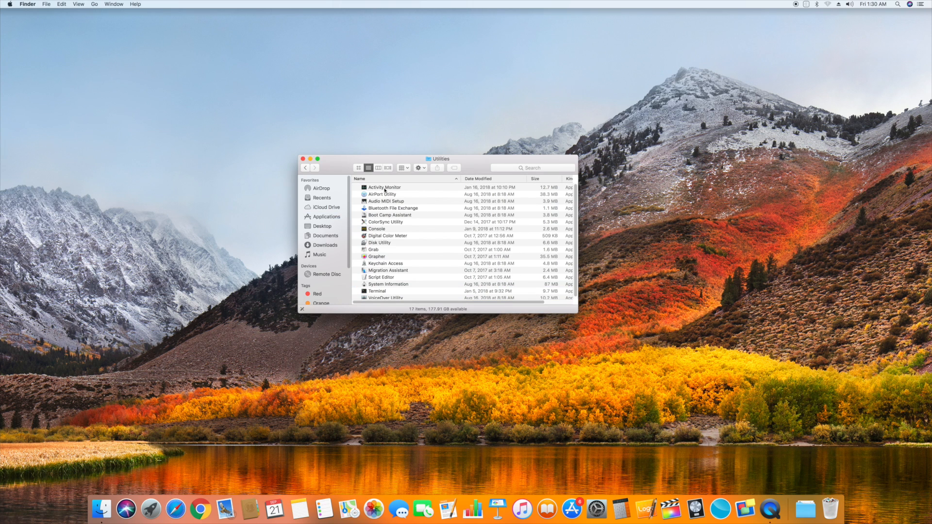
double_click(384, 188)
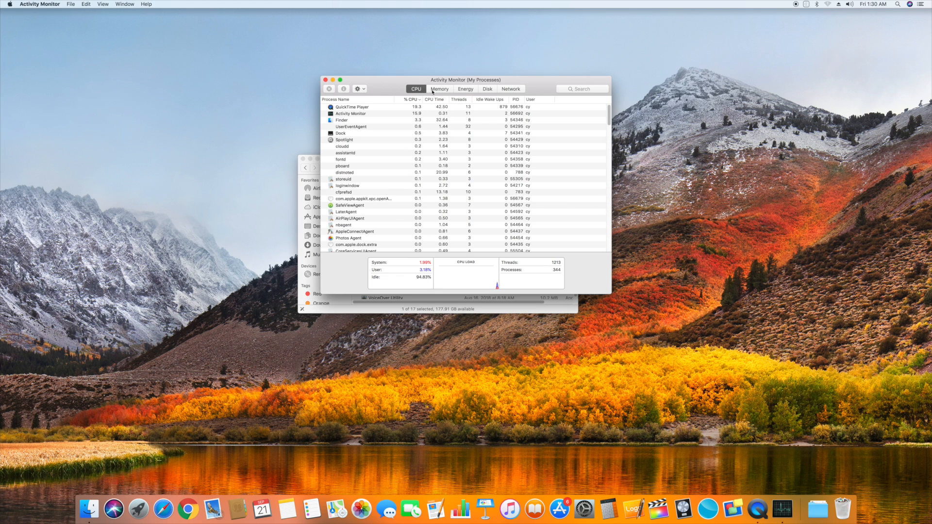
Review per-process memory usage, then force quit the Activity Monitor process
click(439, 88)
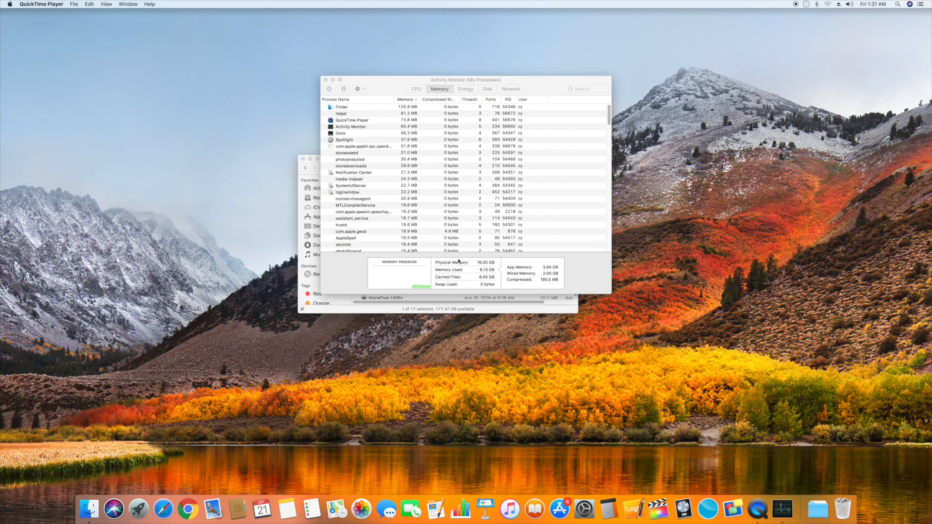
click(406, 99)
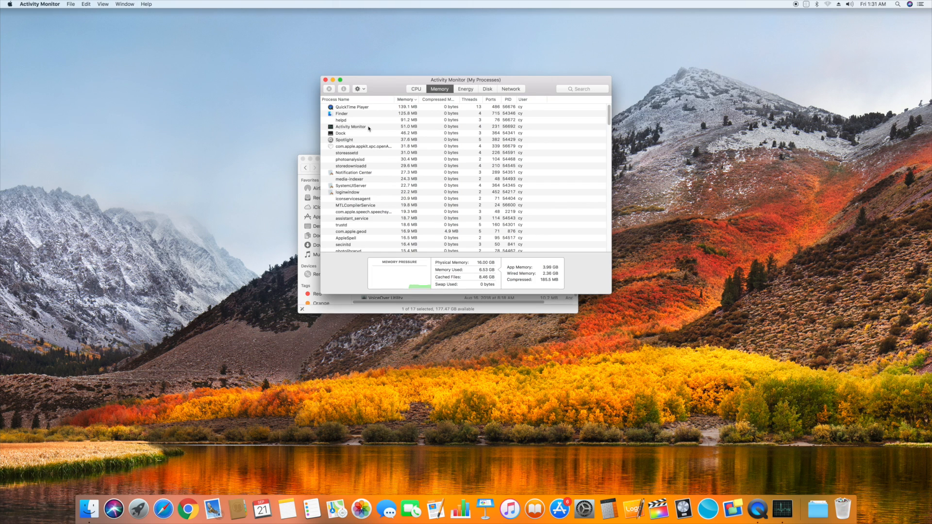
click(351, 127)
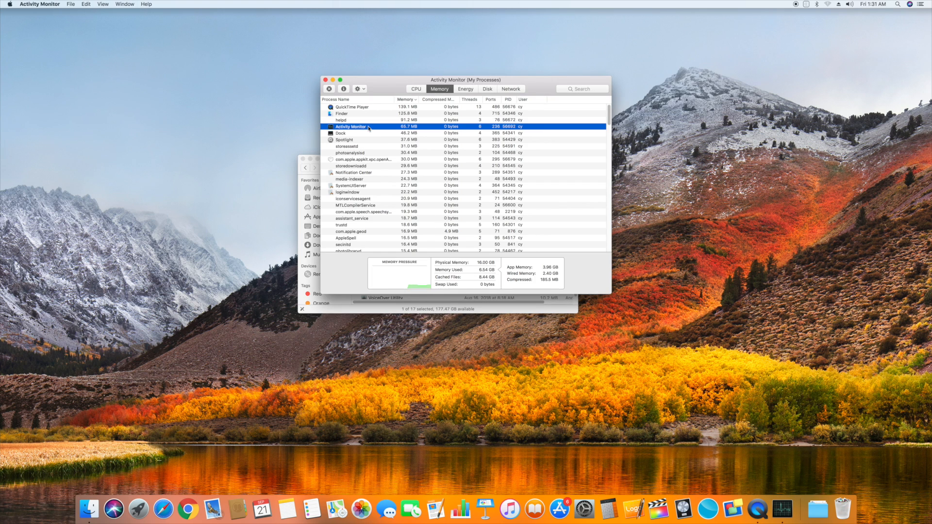
click(328, 88)
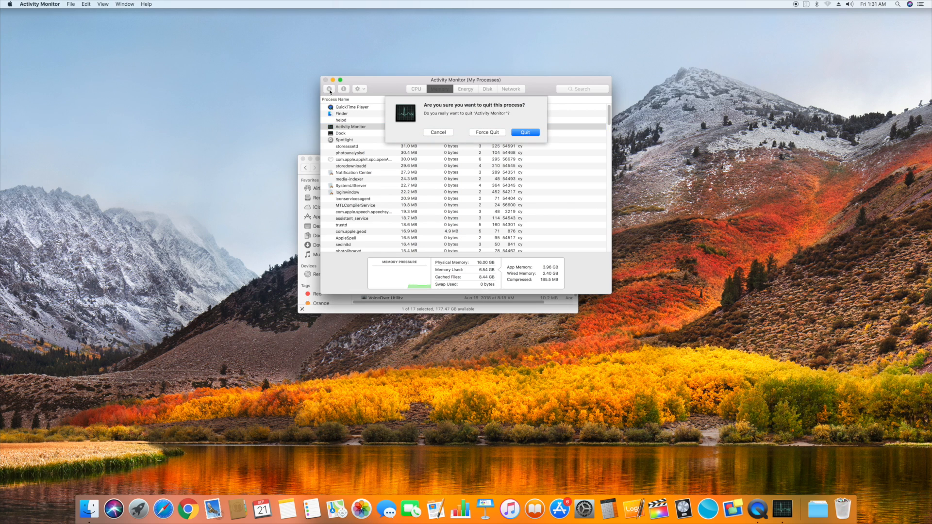
mouse_move(487, 132)
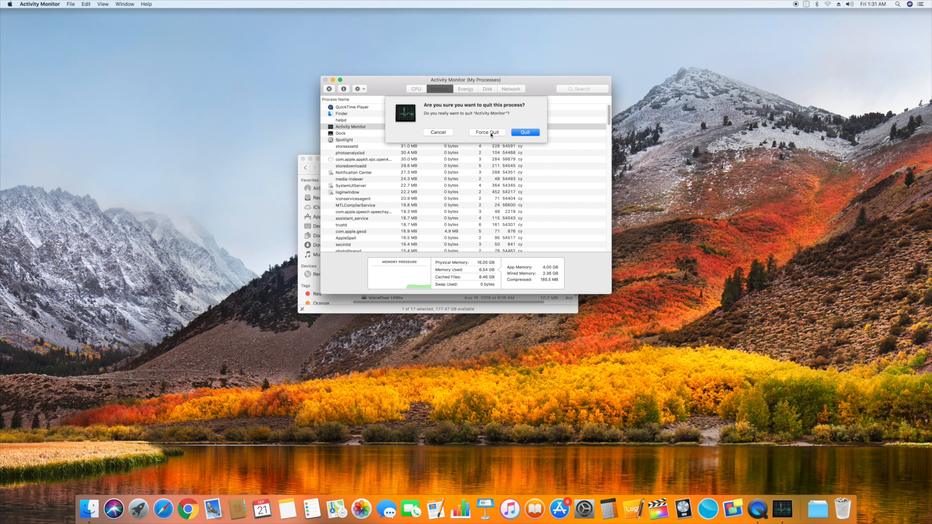
click(524, 132)
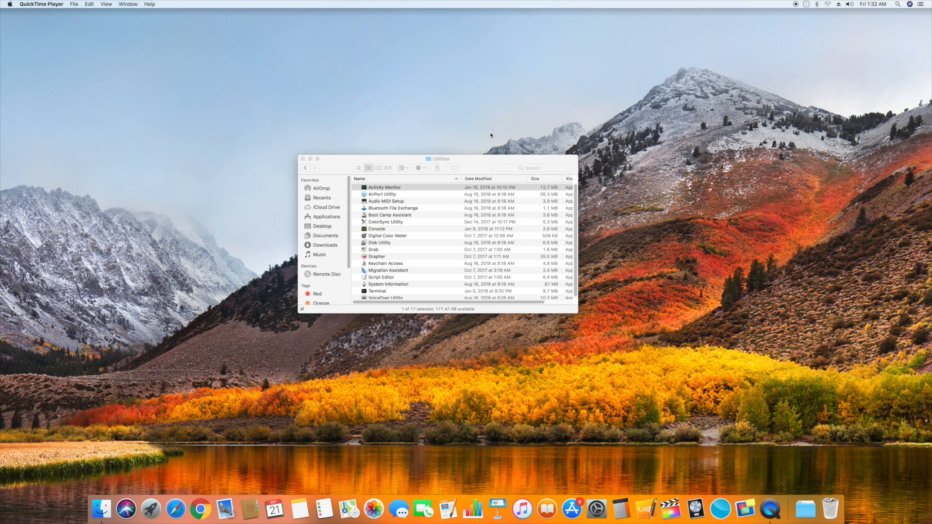
Close the Utilities Finder window with its red close button
click(303, 159)
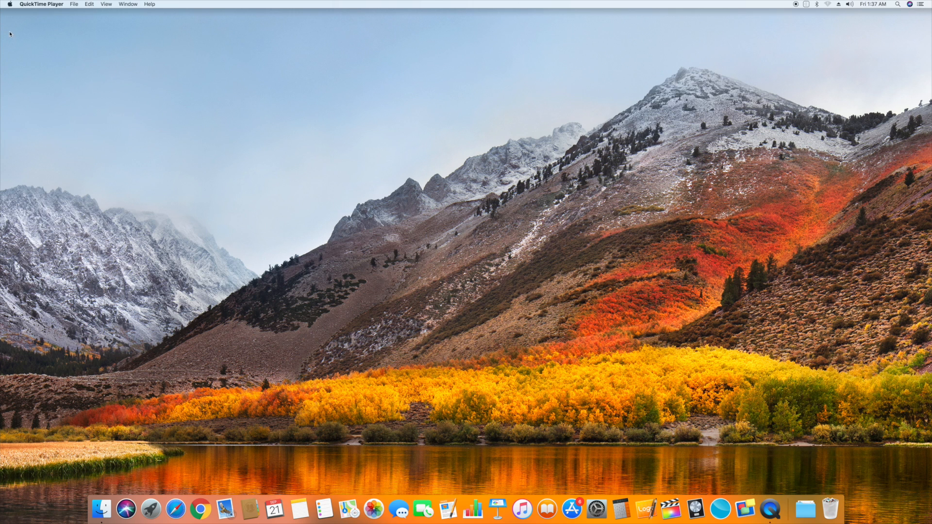
click(9, 4)
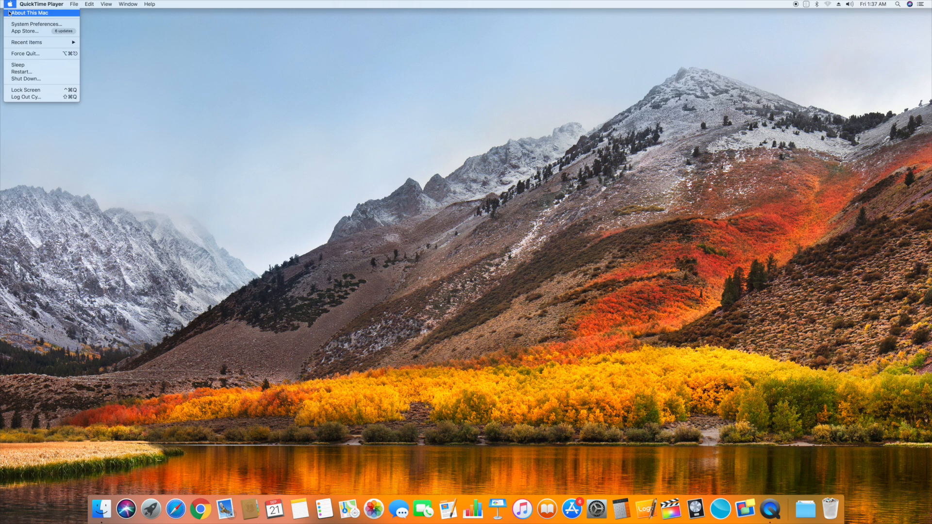
click(30, 13)
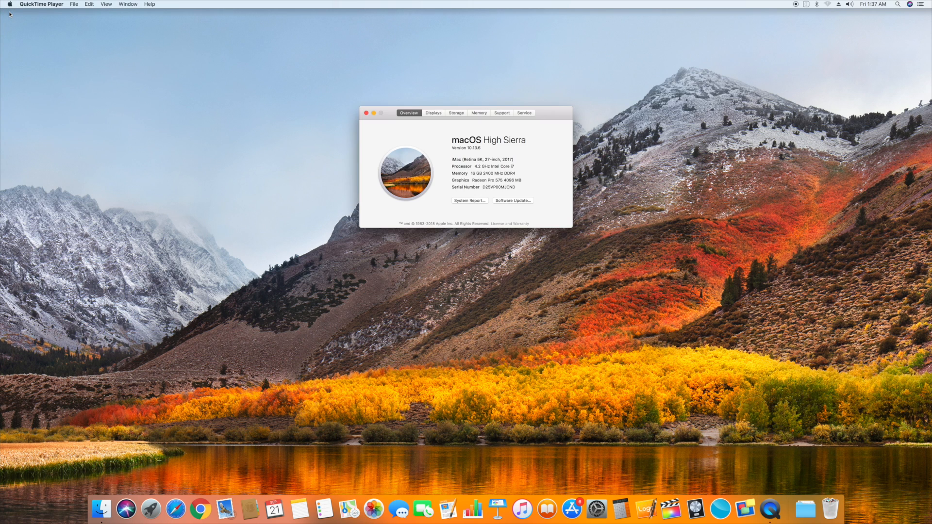
mouse_move(458, 116)
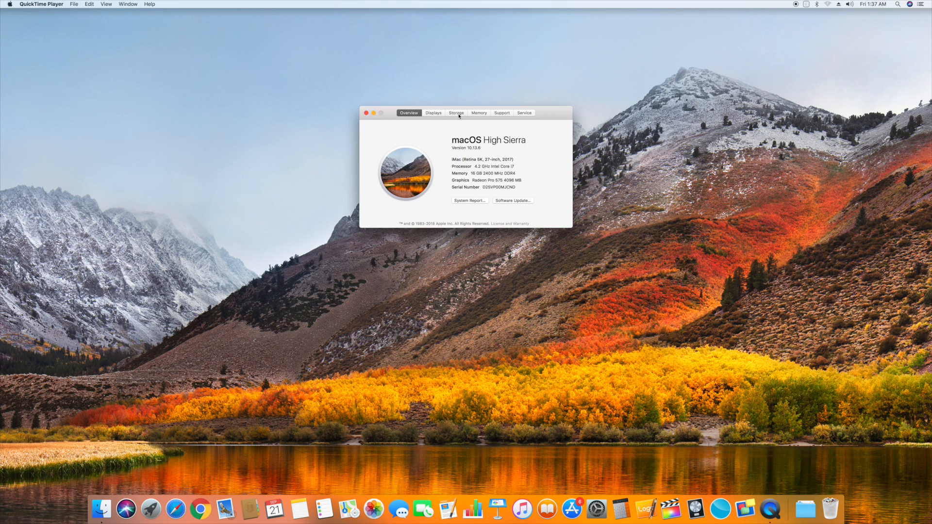
click(456, 113)
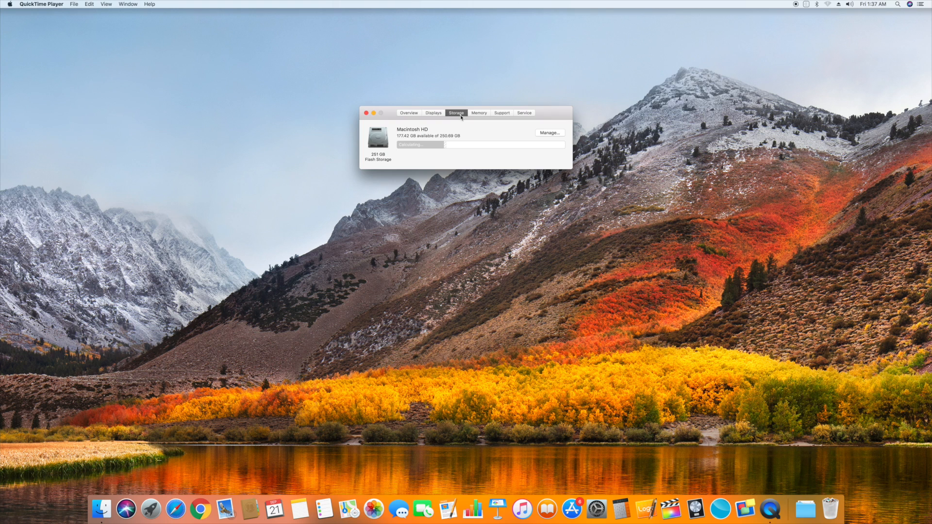
mouse_move(486, 146)
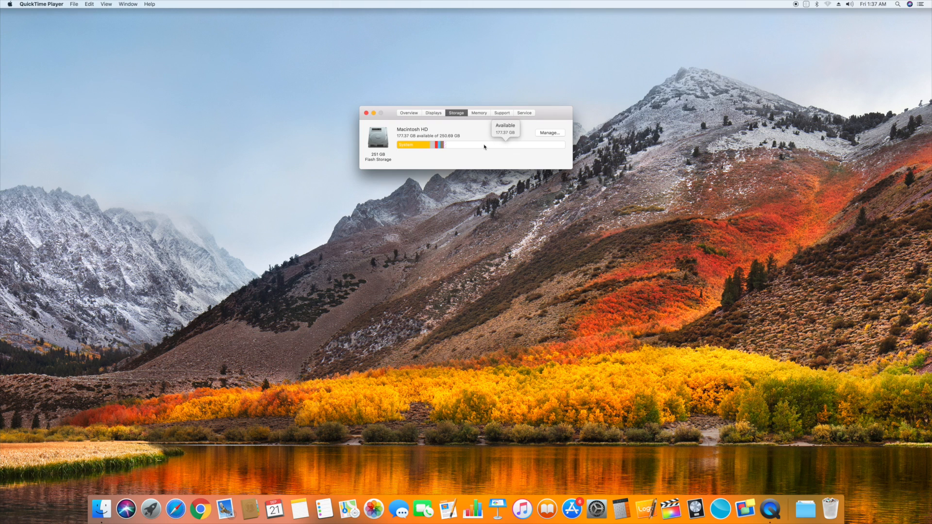
mouse_move(438, 145)
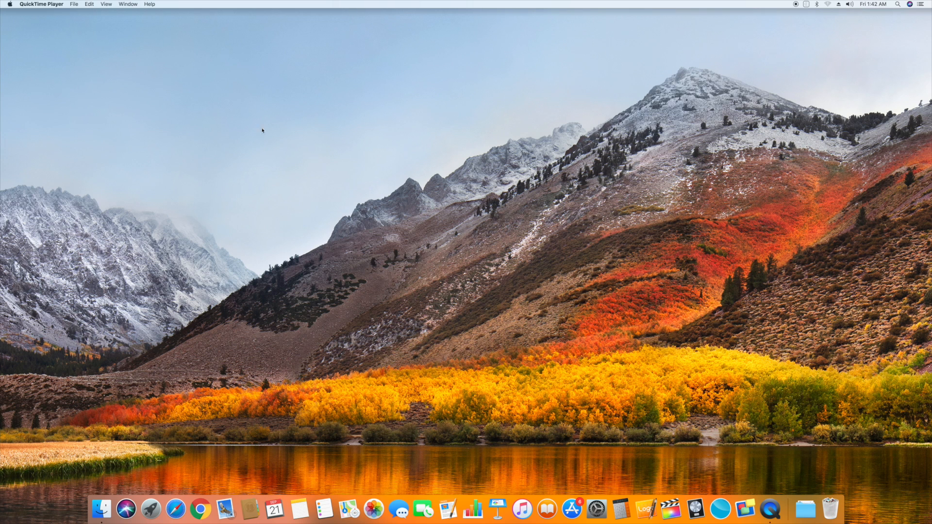
In General preferences, set scroll bars to Always and uncheck LCD font smoothing
click(10, 5)
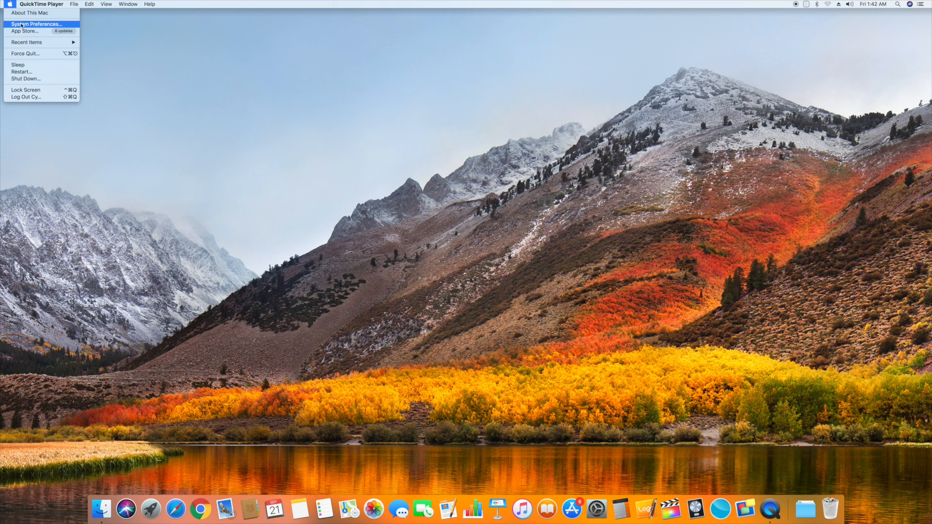
click(37, 24)
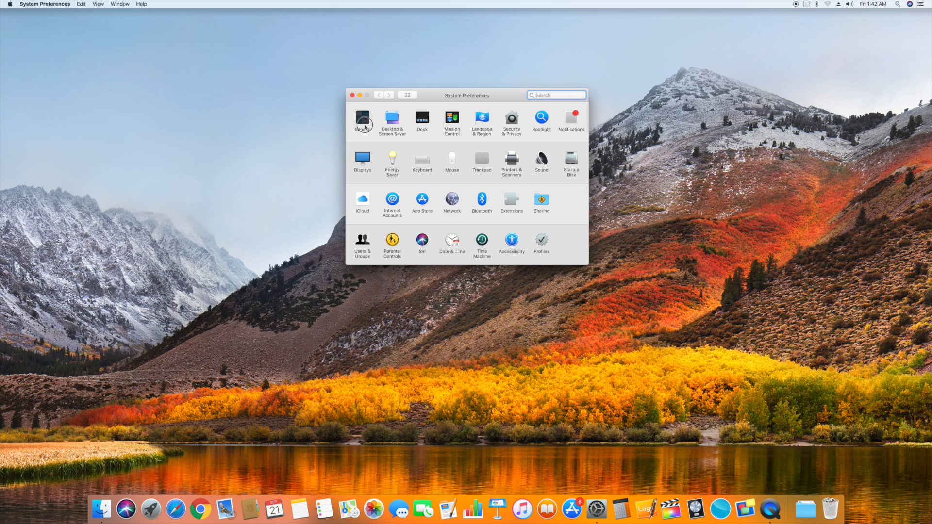
click(362, 119)
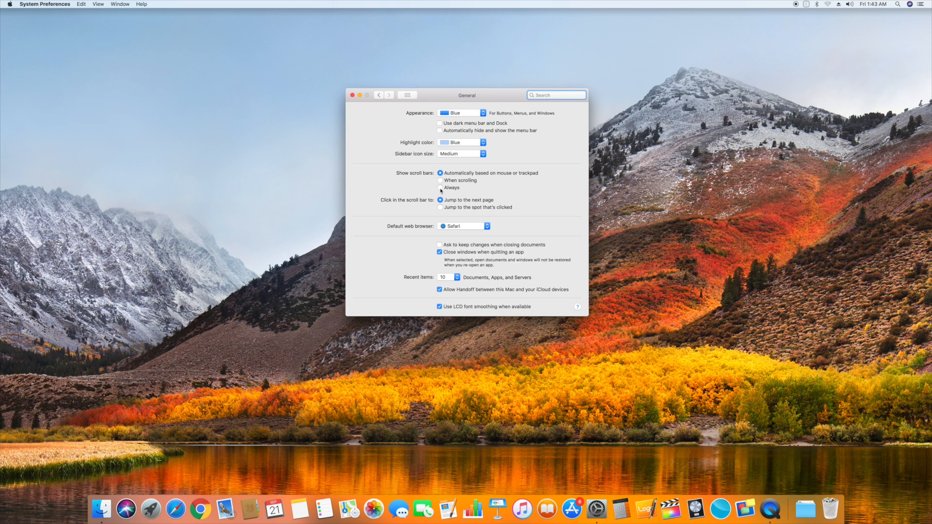
click(439, 188)
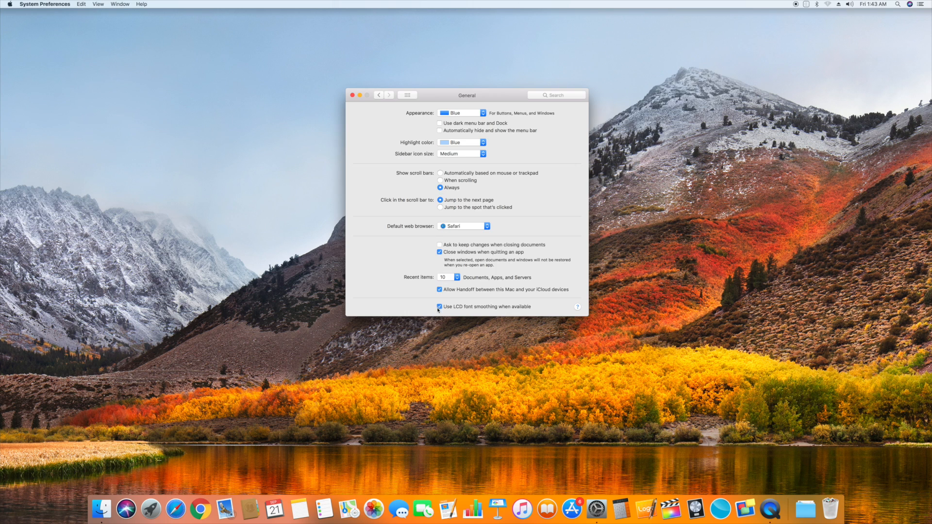
click(439, 307)
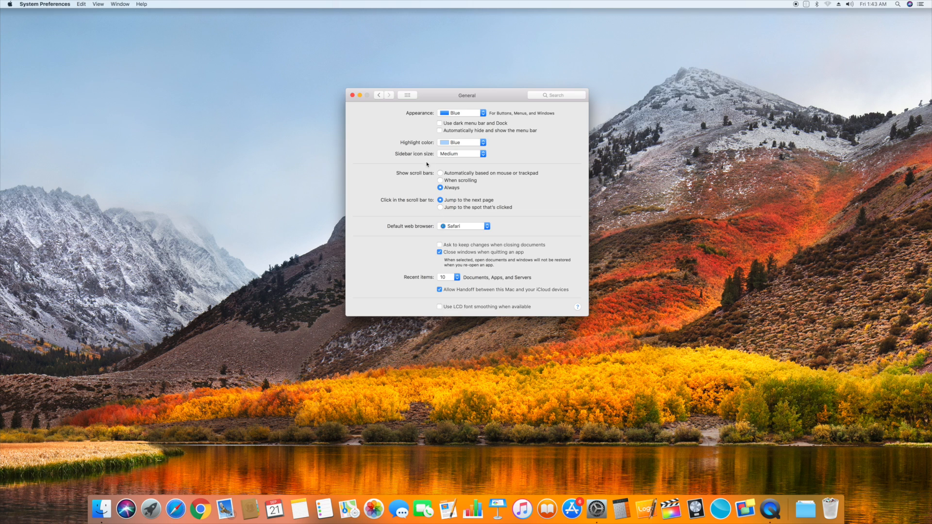
click(407, 95)
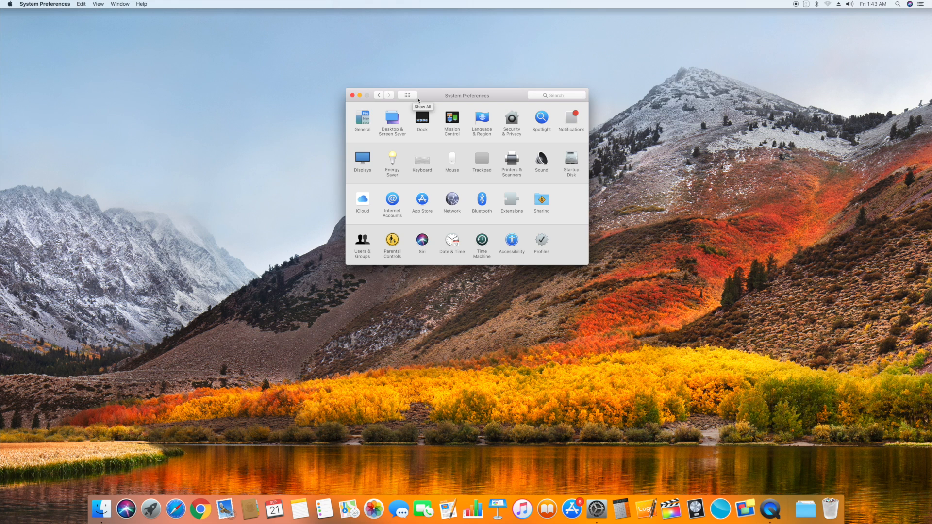
In Dock settings choose the Scale minimize effect, uncheck app-opening animation, then close preferences
click(422, 120)
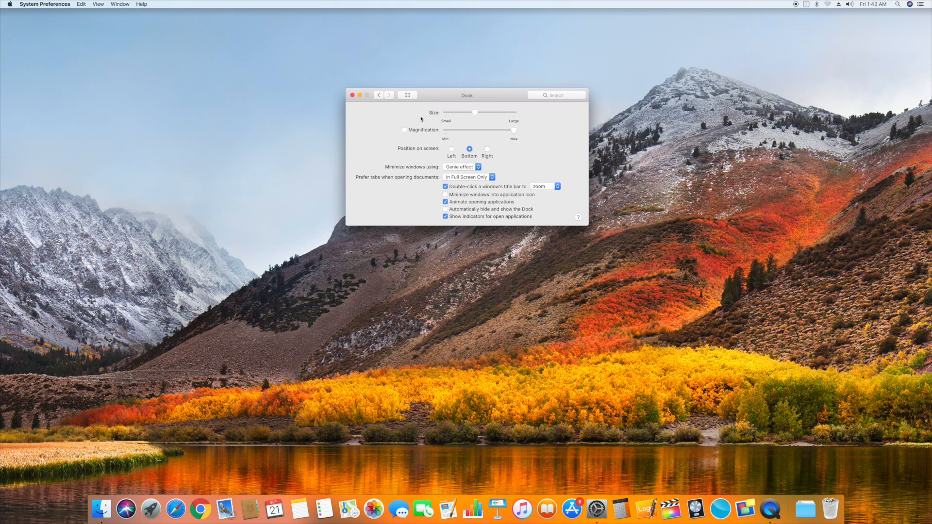
mouse_move(402, 126)
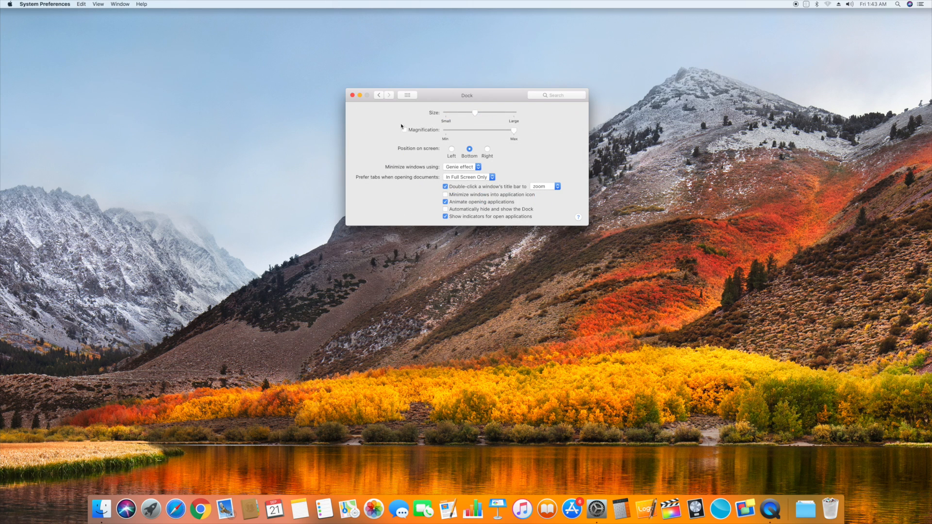
click(404, 130)
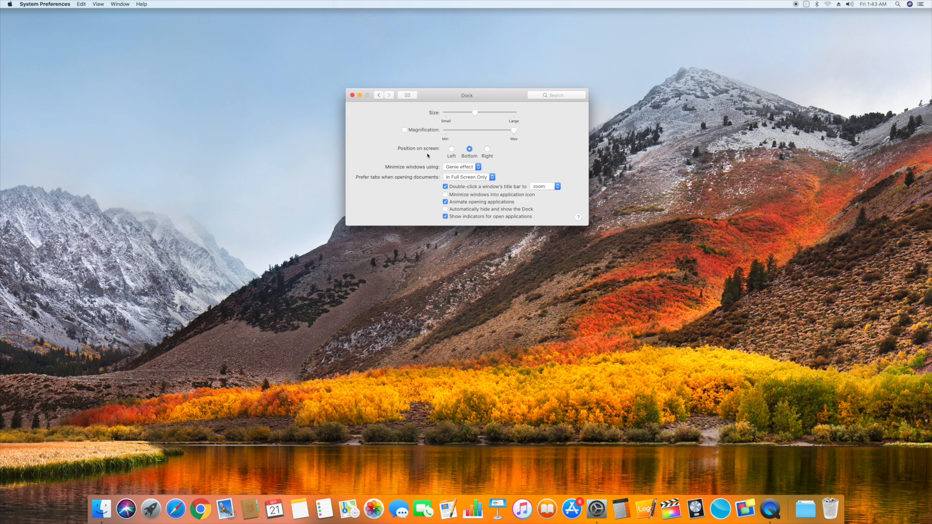
click(462, 166)
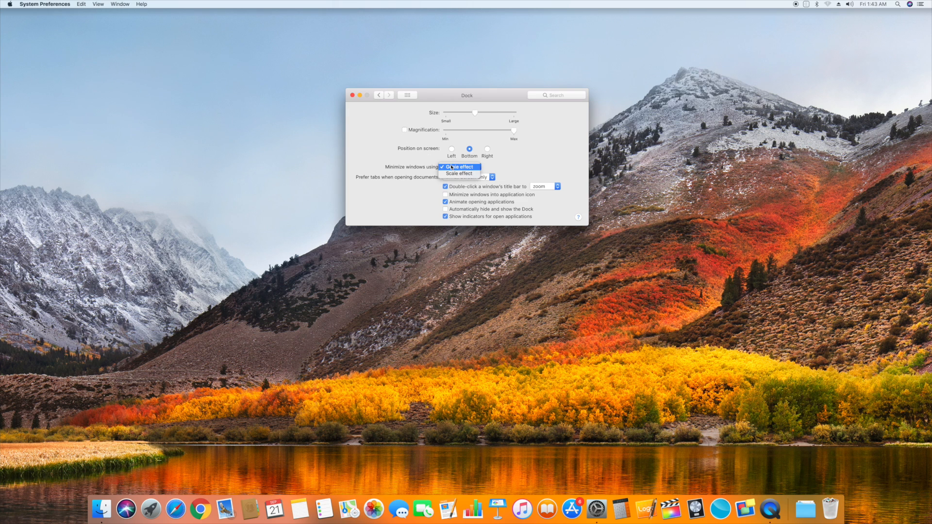
click(458, 172)
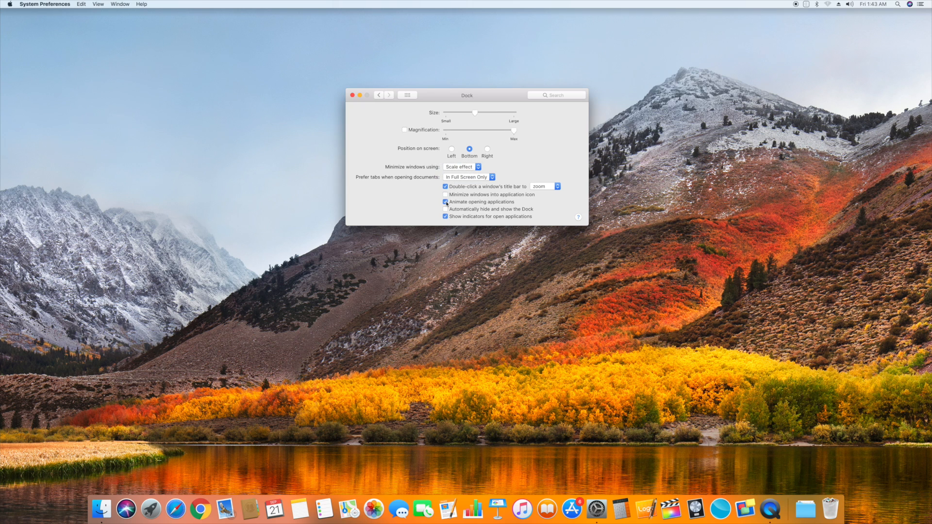
click(445, 201)
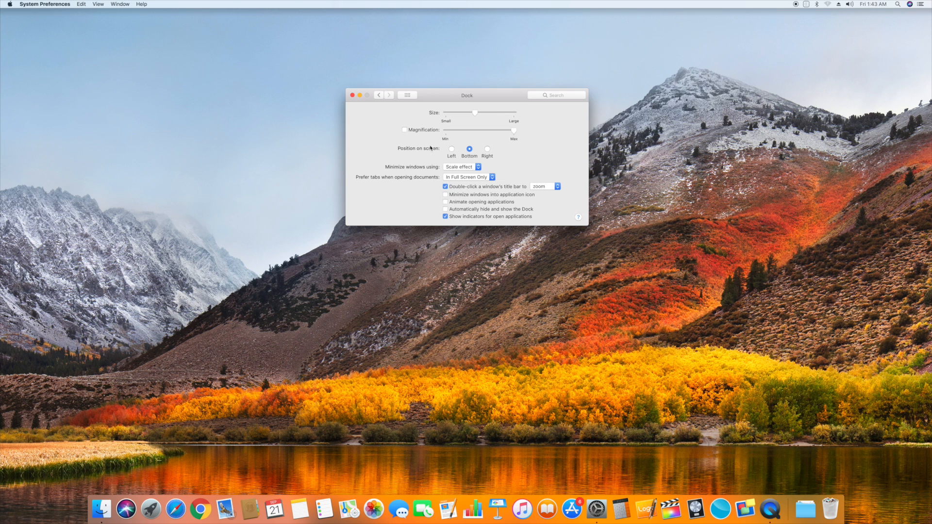
click(407, 95)
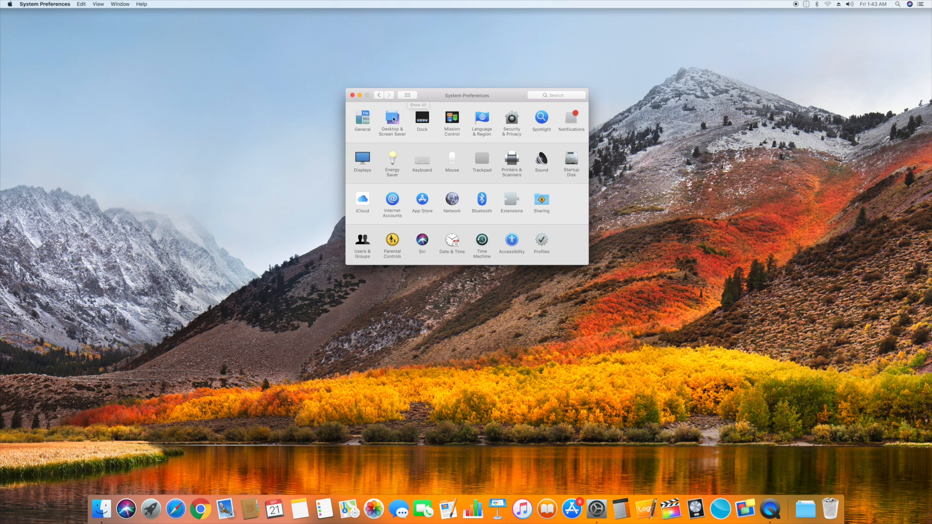
click(391, 118)
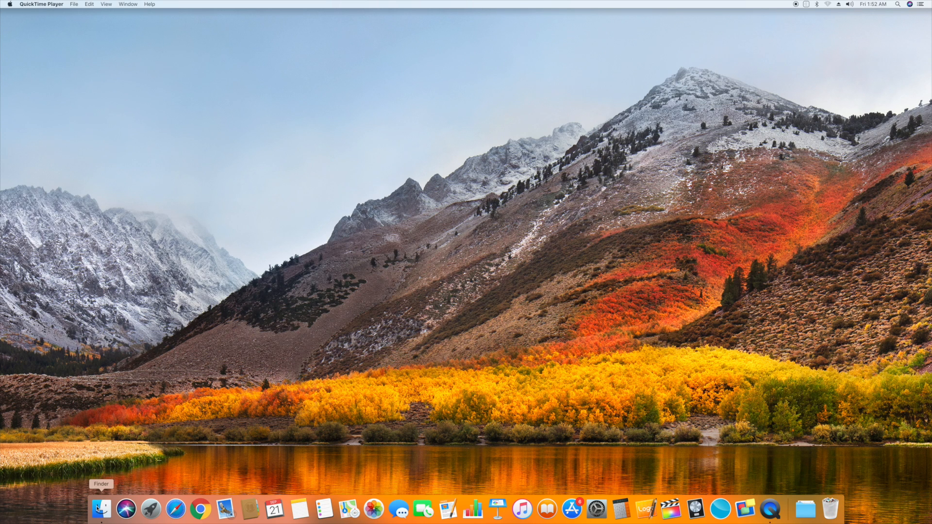
Launch Terminal from Applications > Utilities in a new Finder window
click(102, 509)
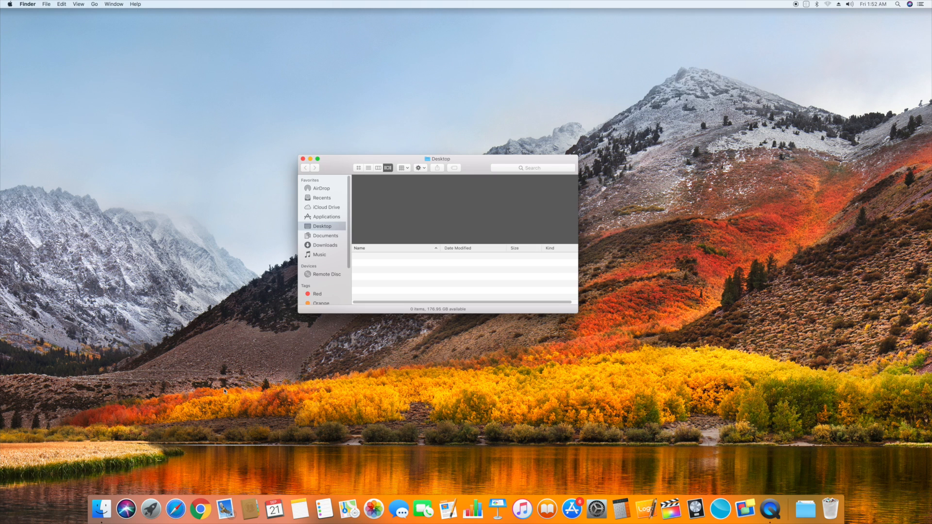
click(325, 216)
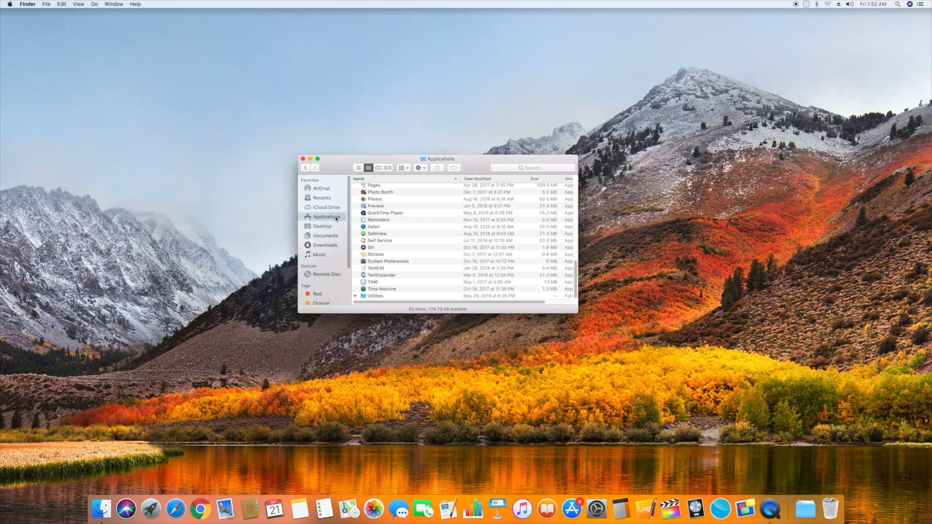
mouse_move(376, 297)
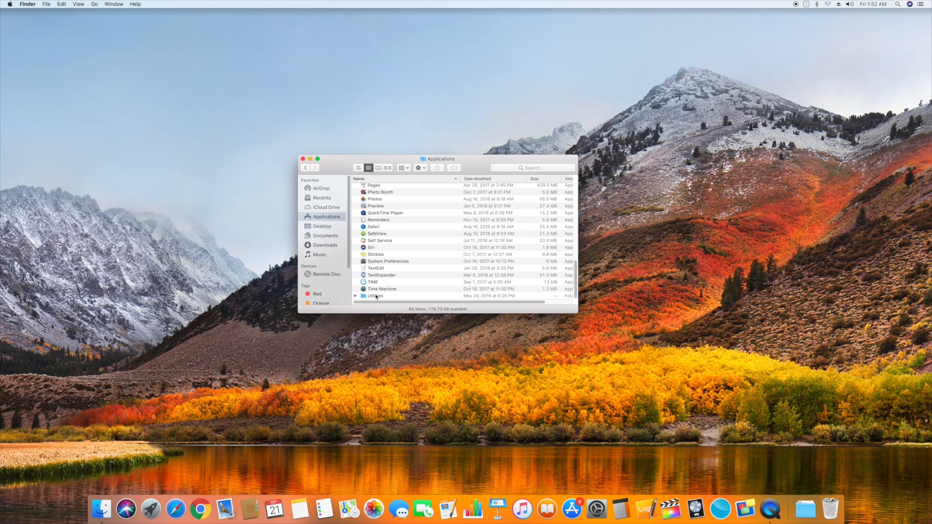
double_click(375, 296)
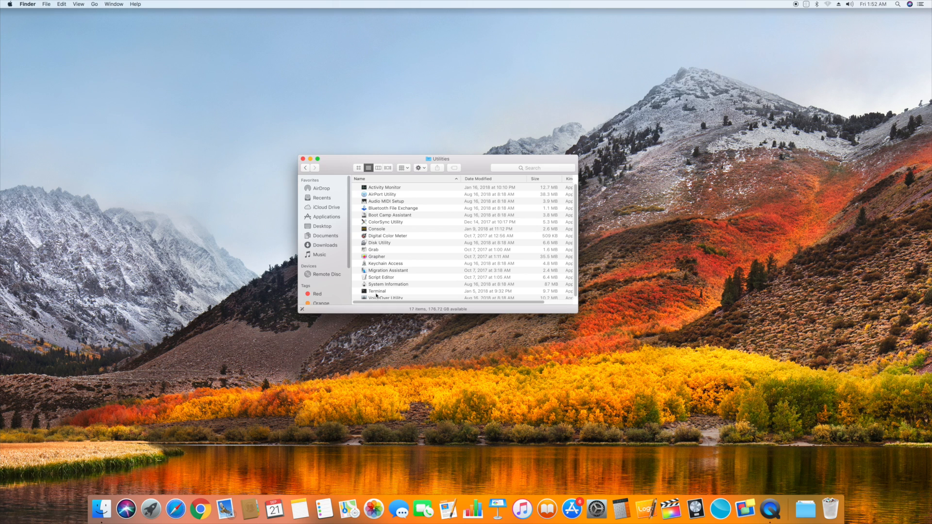
double_click(377, 291)
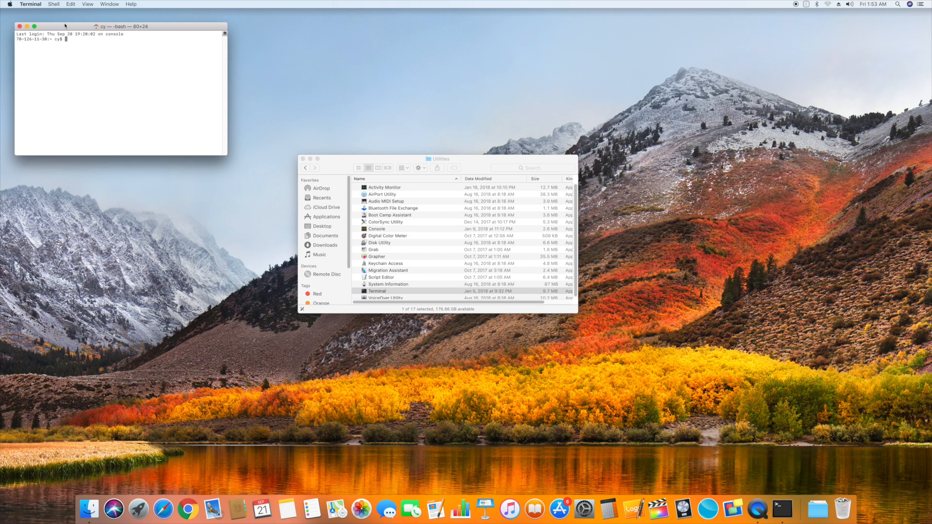
Run 'sudo mdutil -E /' to re-index the startup disk, then bring up Spotlight
text(sudo)
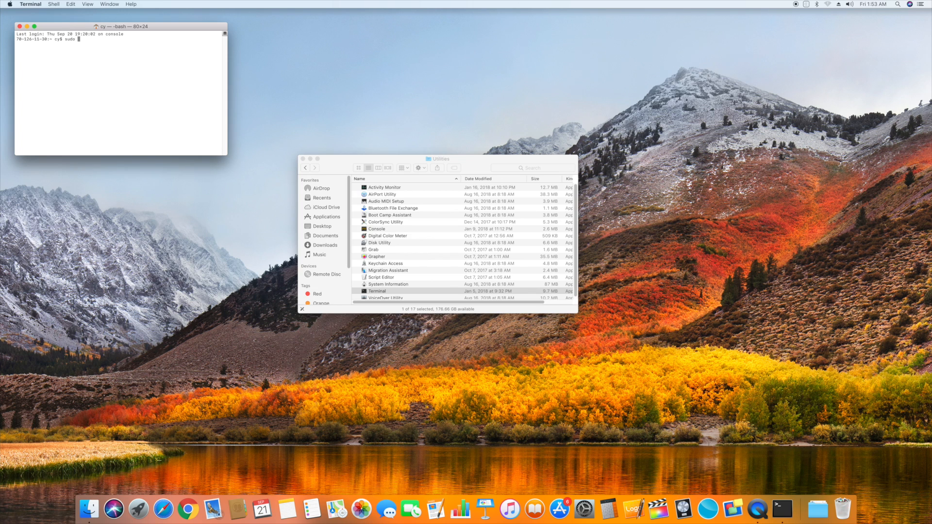
text(md)
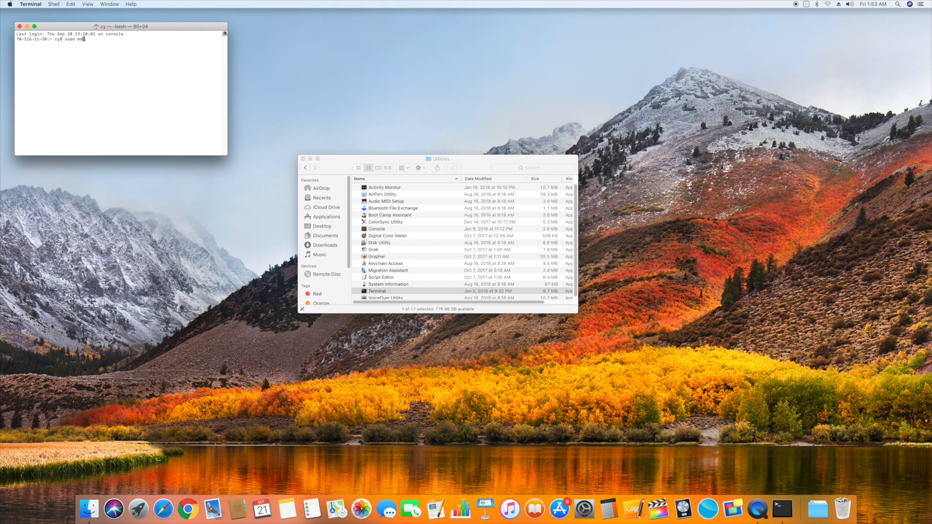
text(util -E /)
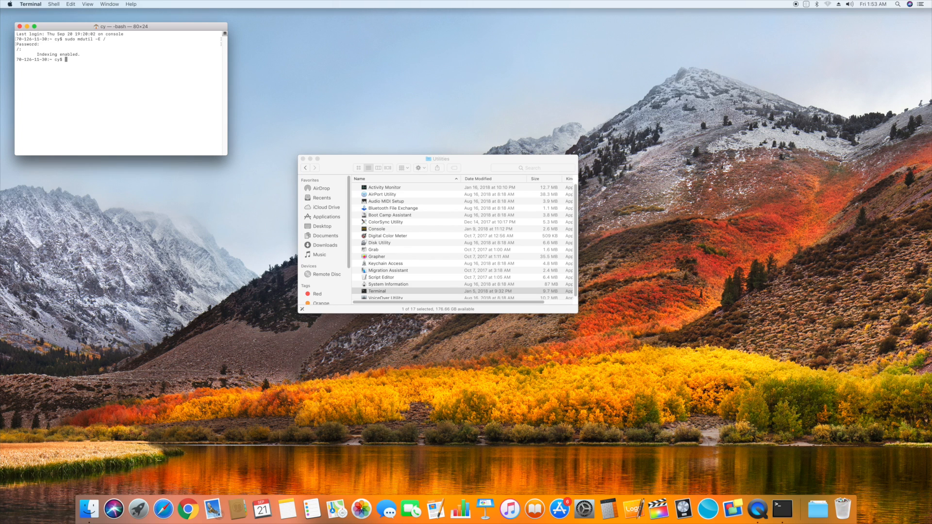
mouse_move(437, 31)
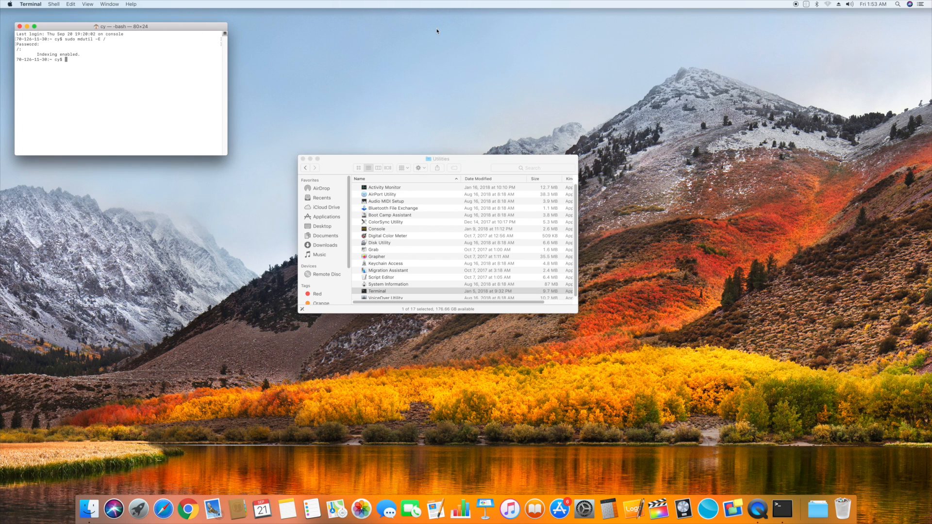
click(898, 4)
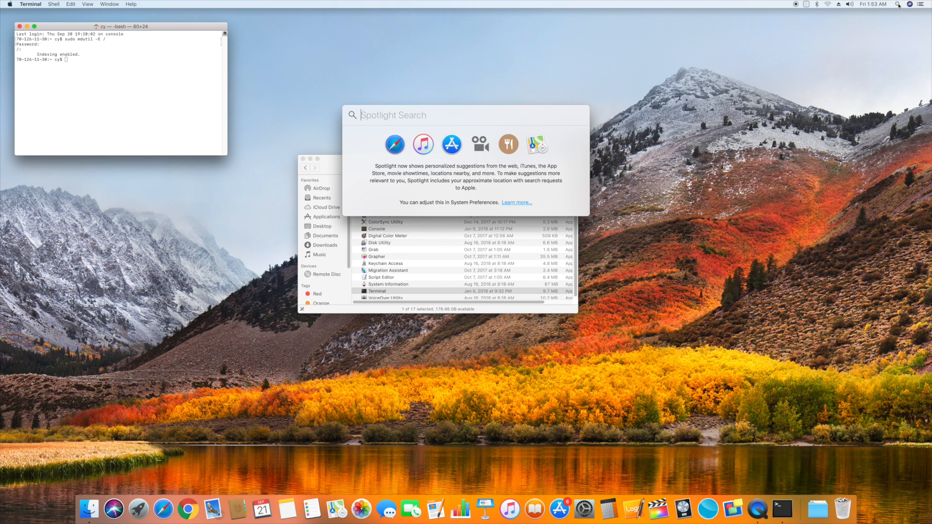
mouse_move(767, 47)
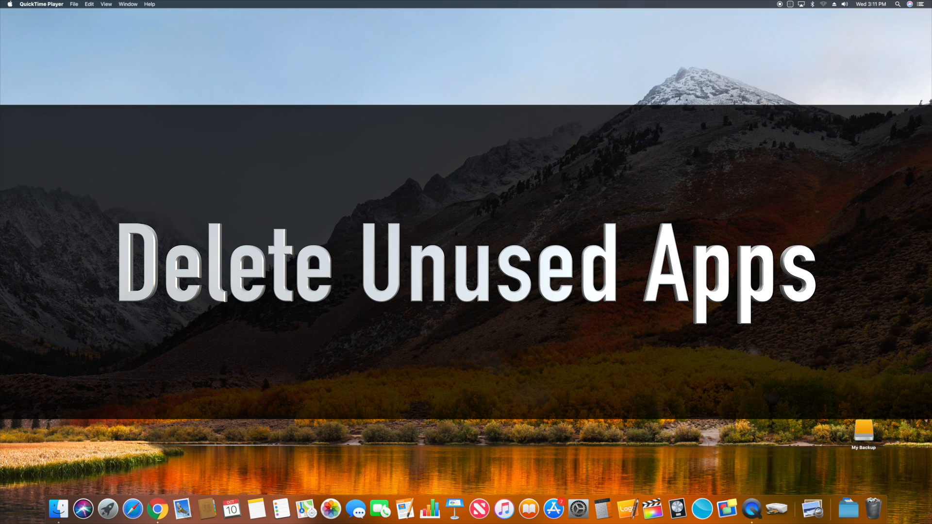
mouse_move(58, 508)
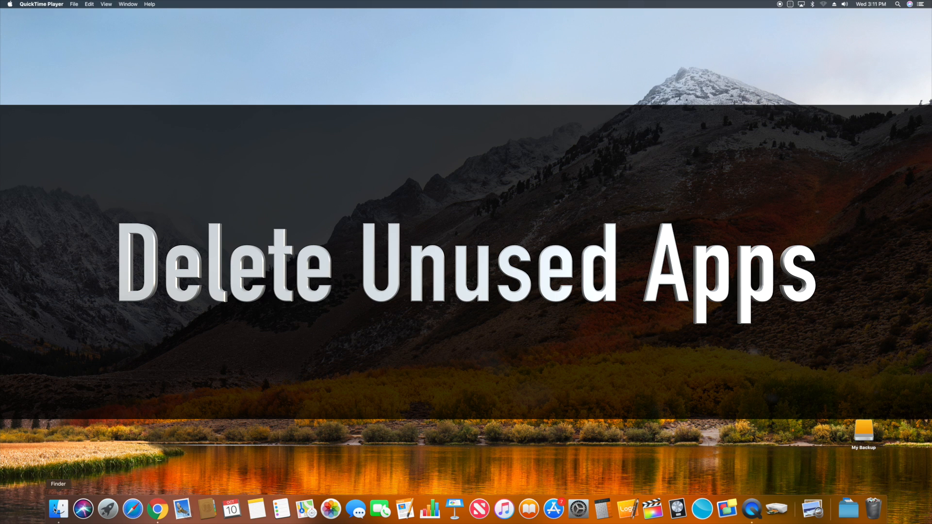
Show the Applications folder in a new Finder window and scroll through the apps
click(59, 508)
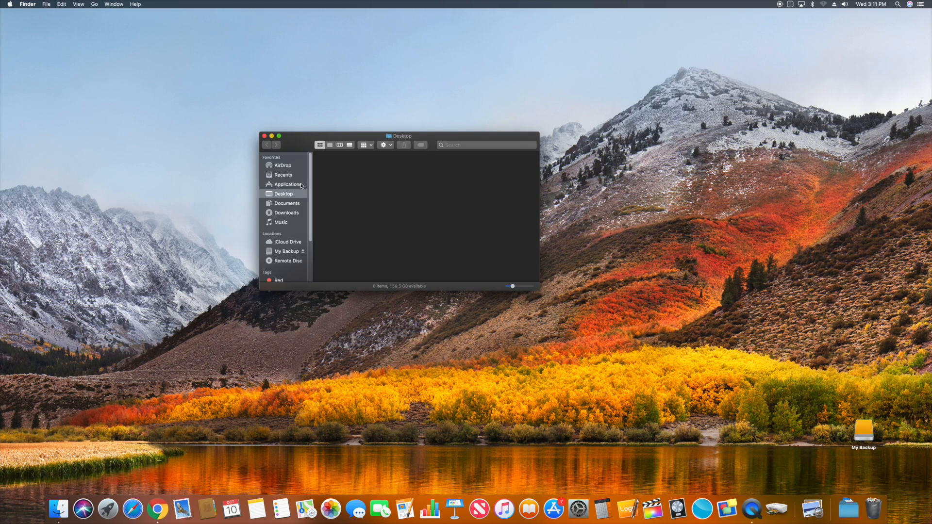
click(287, 185)
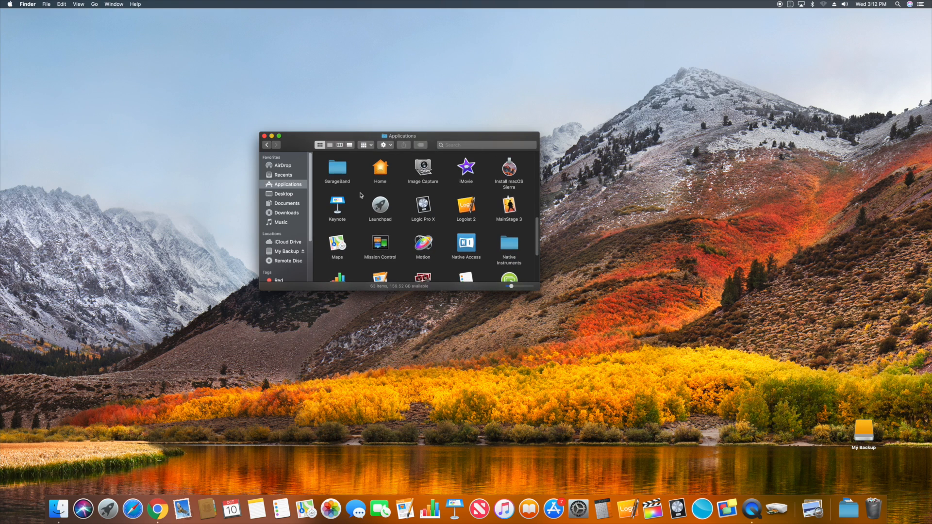
scroll(down, 3)
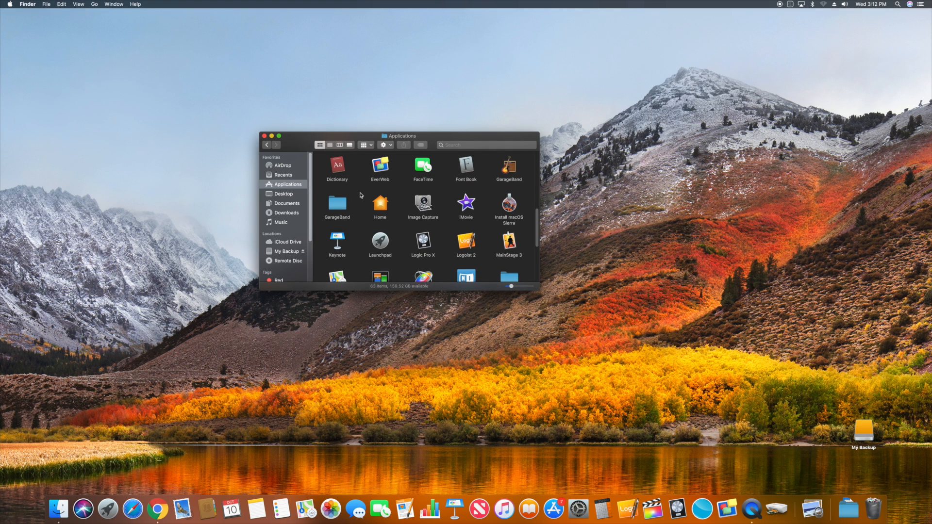
scroll(down, 3)
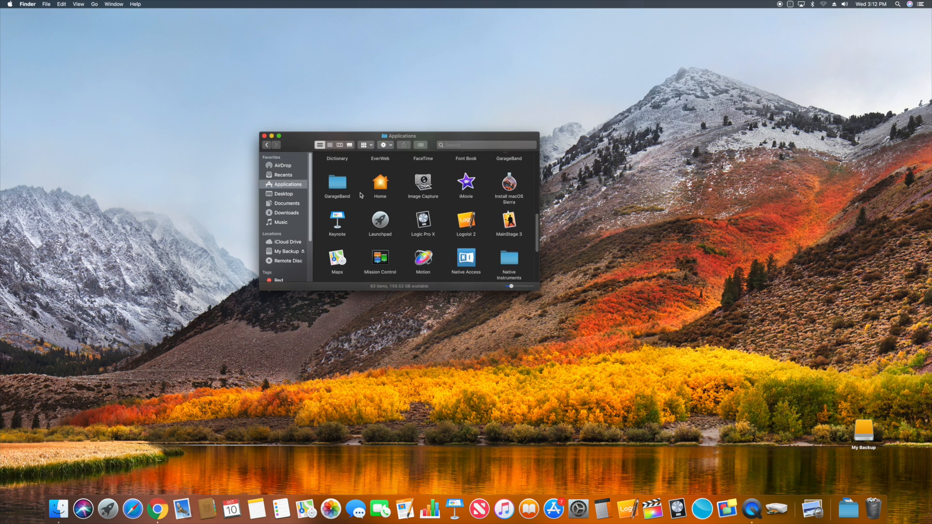
mouse_move(426, 194)
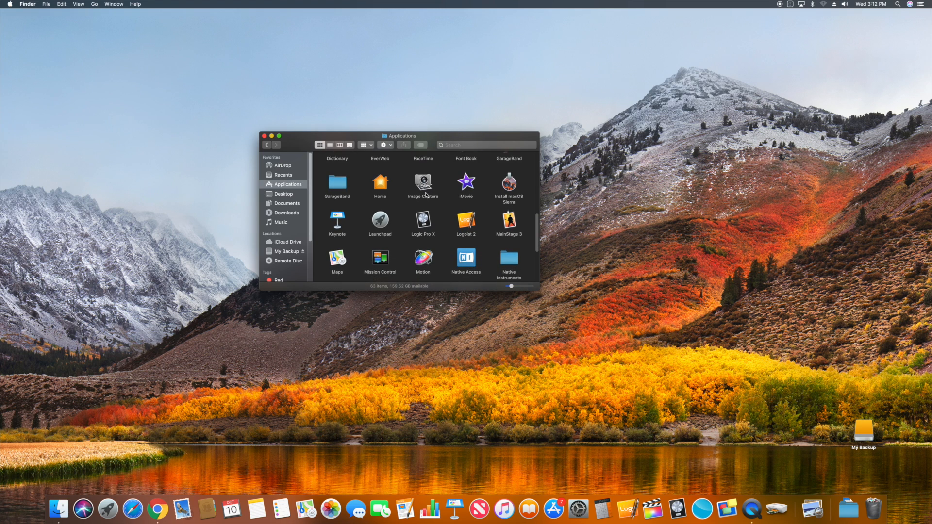
mouse_move(473, 188)
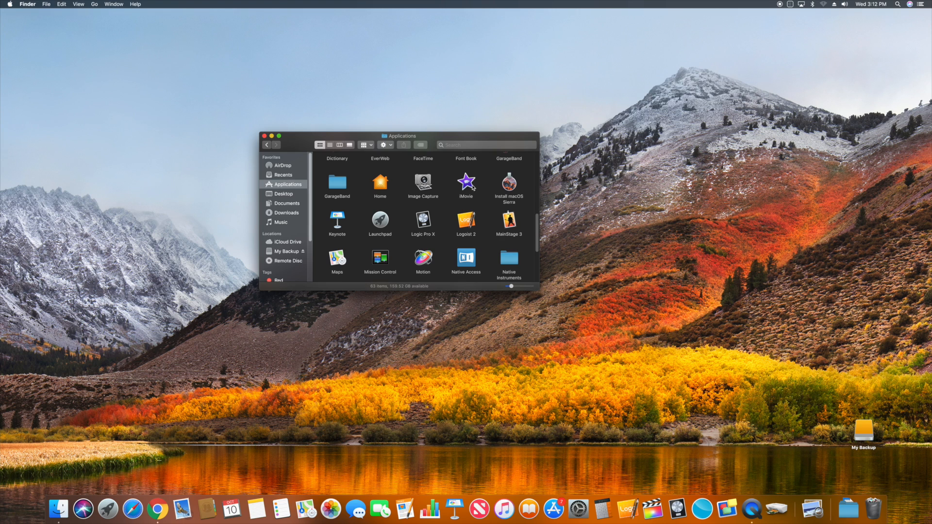
Select iMovie and move it to the Trash through the Action (gear) menu
click(466, 183)
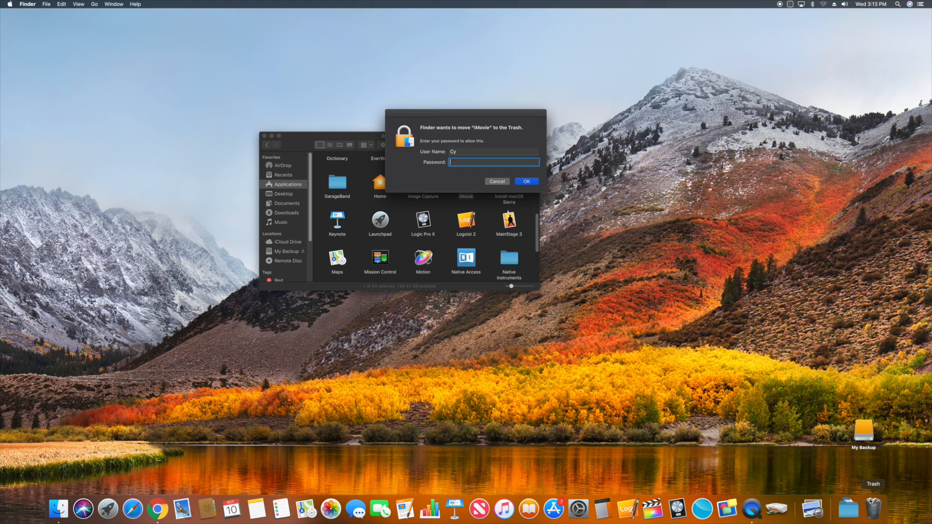
click(495, 181)
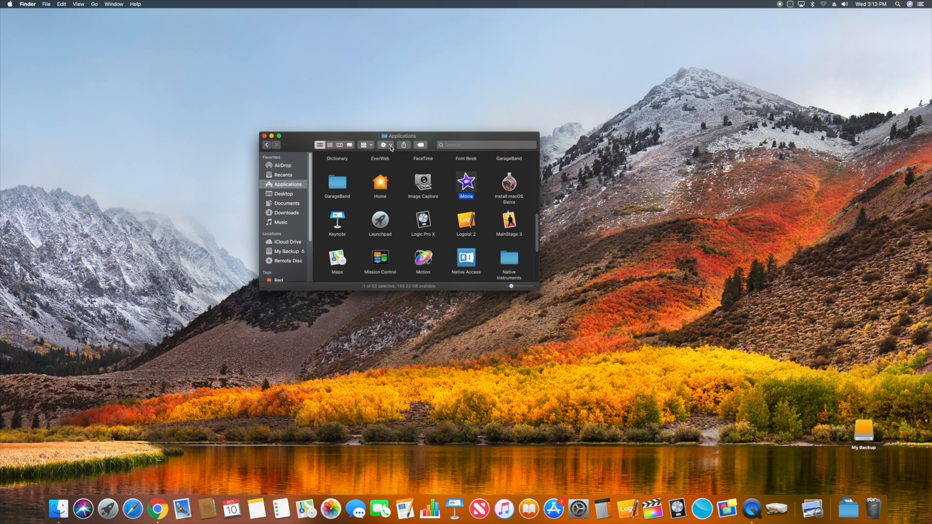
click(384, 145)
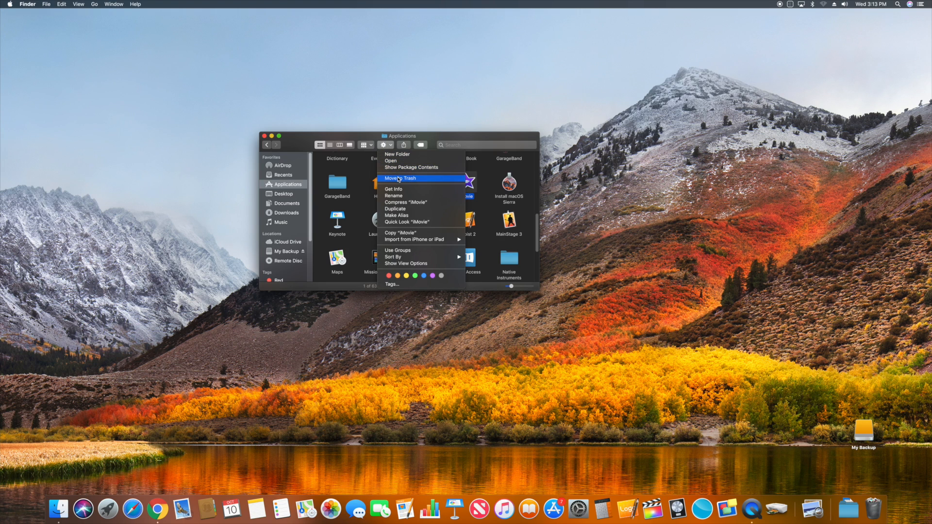
click(399, 178)
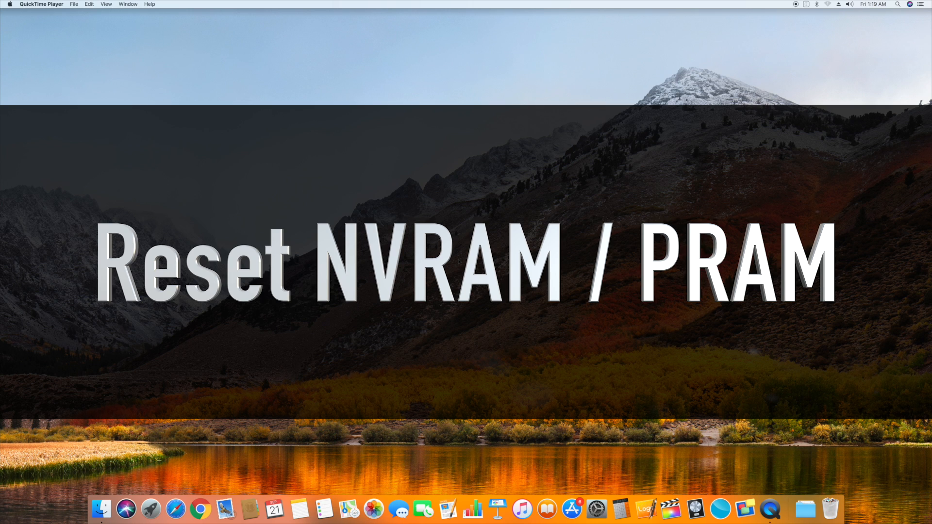
Open Disk Utility from Applications > Utilities and run First Aid on Macintosh HD
click(103, 509)
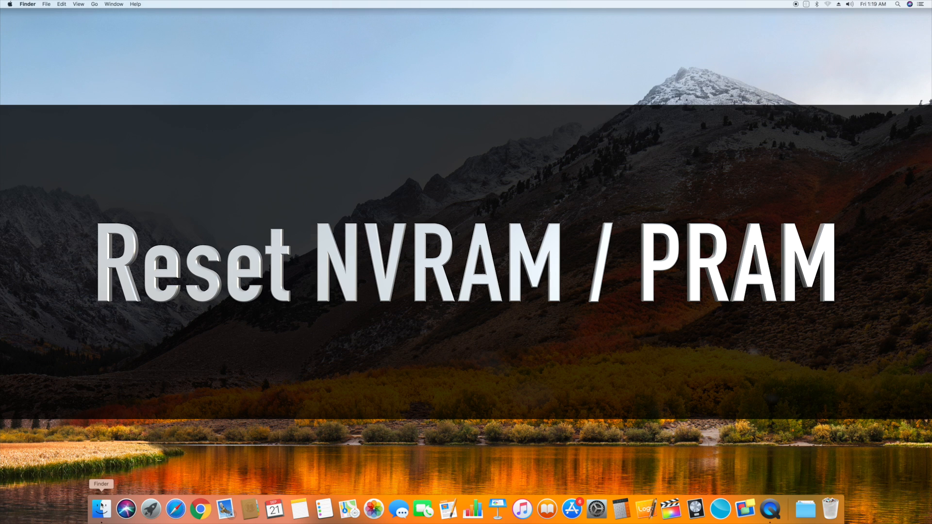
click(101, 509)
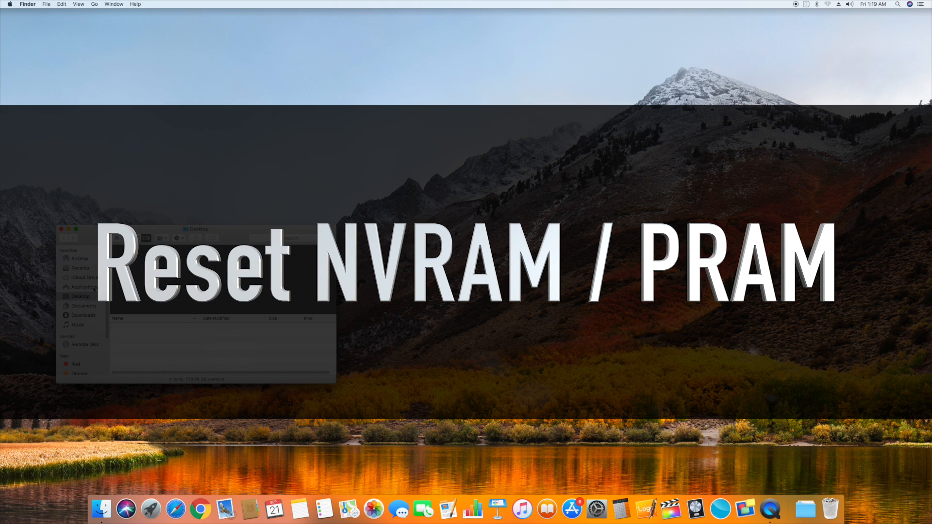
click(83, 287)
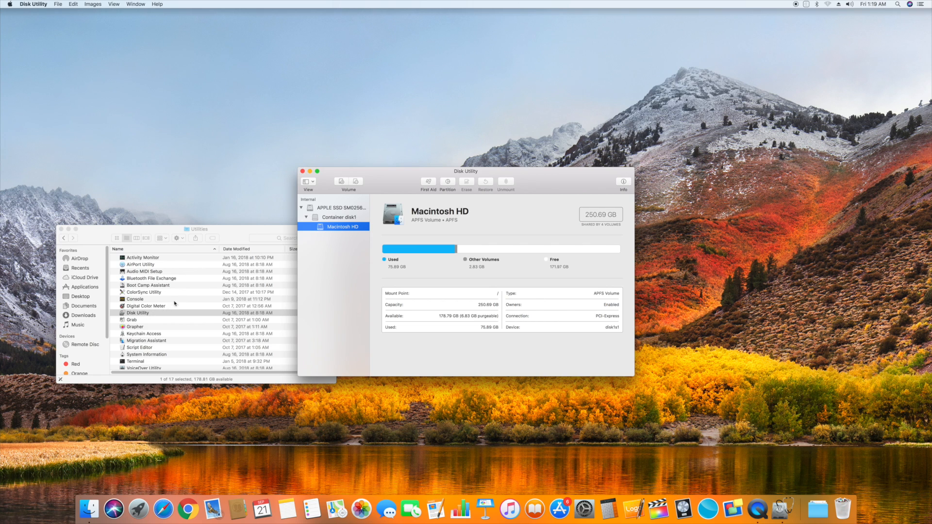
mouse_move(335, 227)
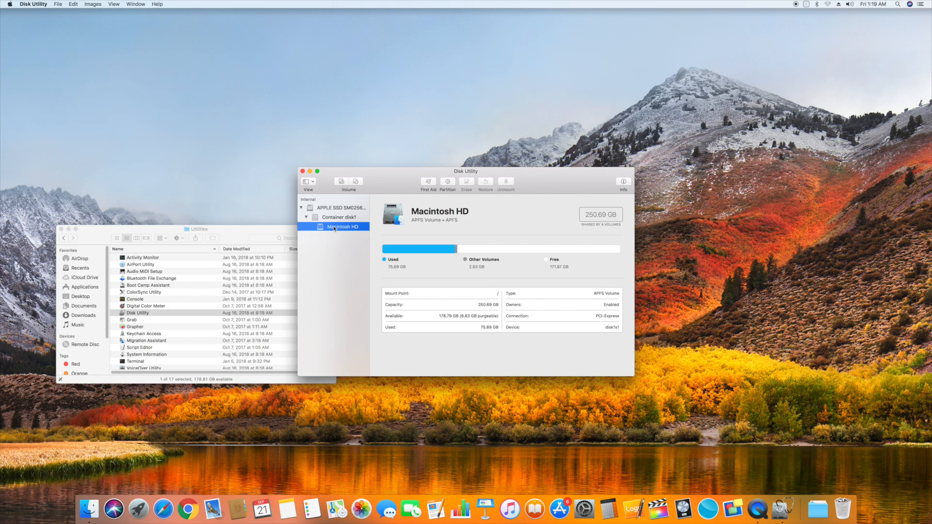
mouse_move(426, 186)
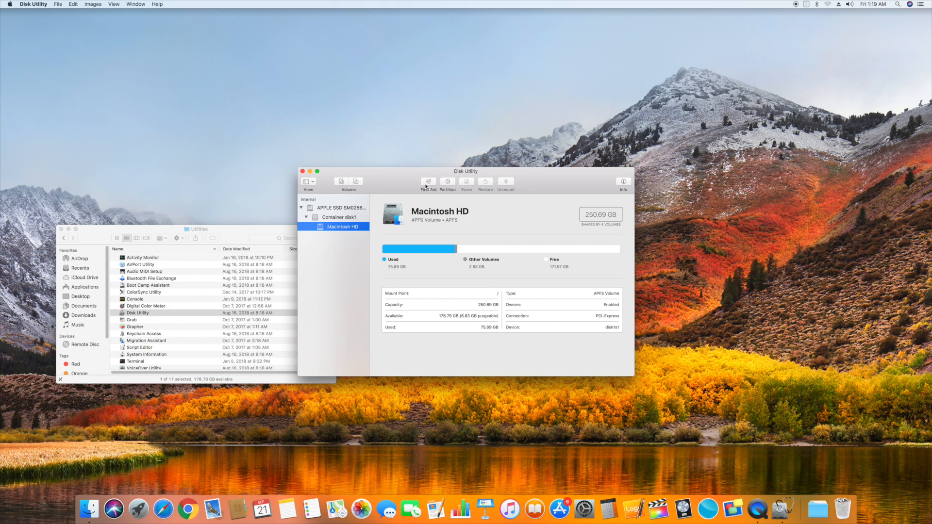
click(427, 183)
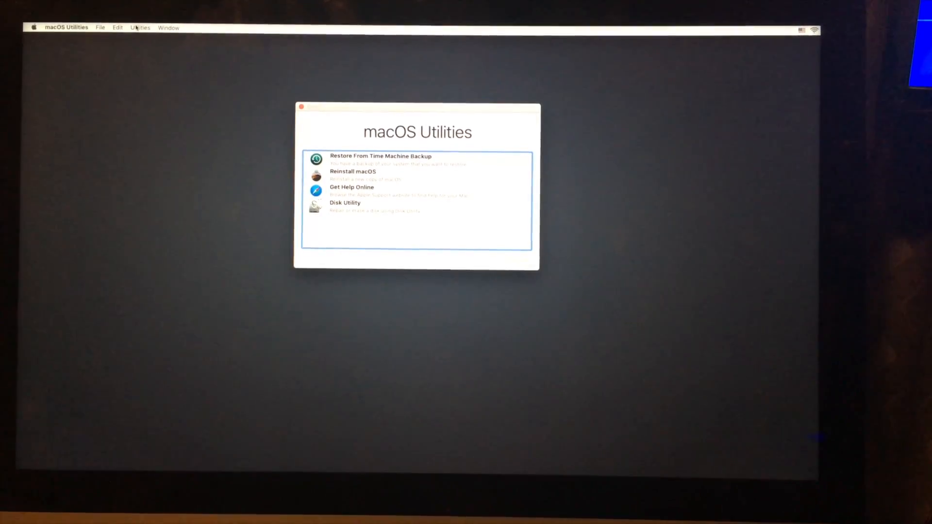
Choose Utilities > Terminal from the recovery screen's menu bar
click(140, 27)
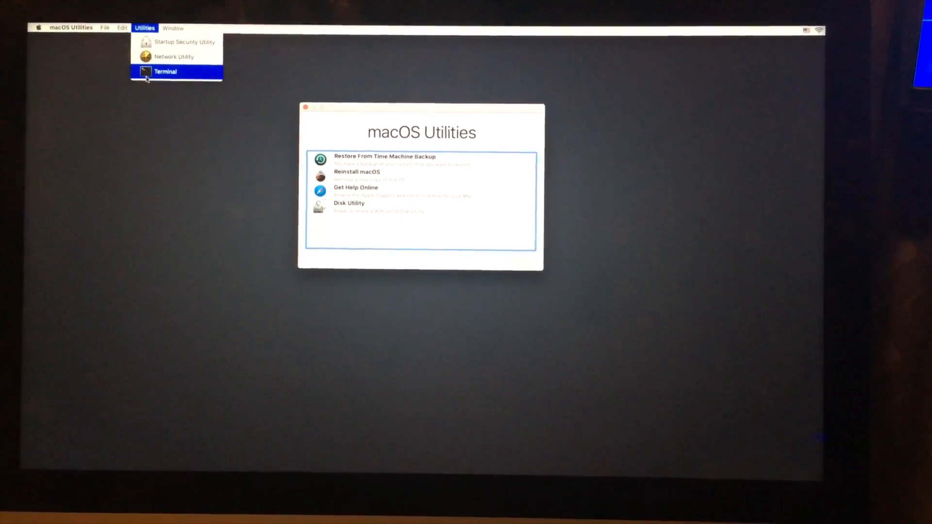
click(165, 72)
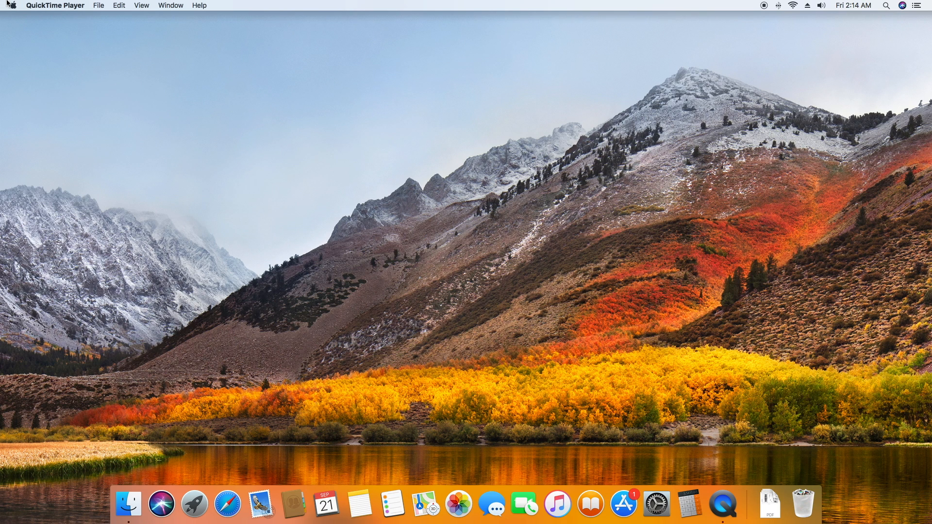
Open Users & Groups from the Apple menu and unlock it with the admin password
click(11, 5)
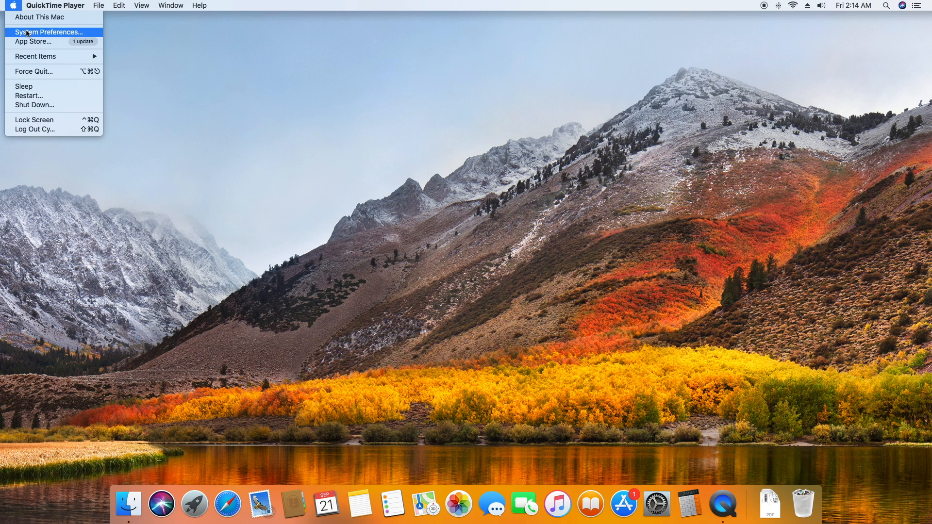
click(48, 32)
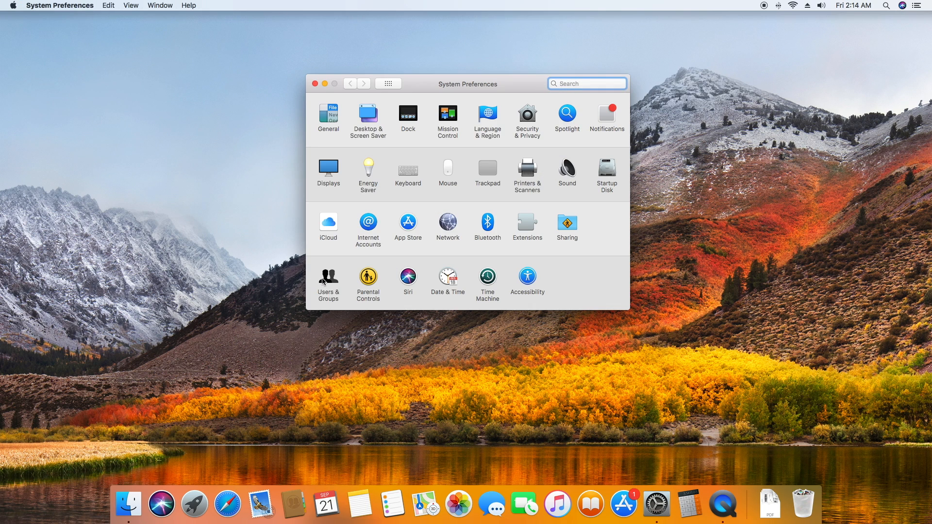
click(327, 279)
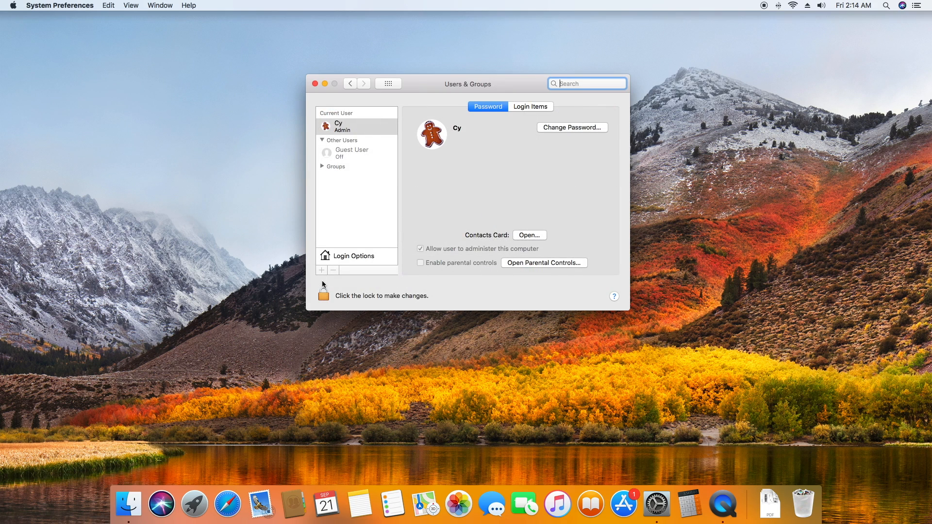
click(322, 295)
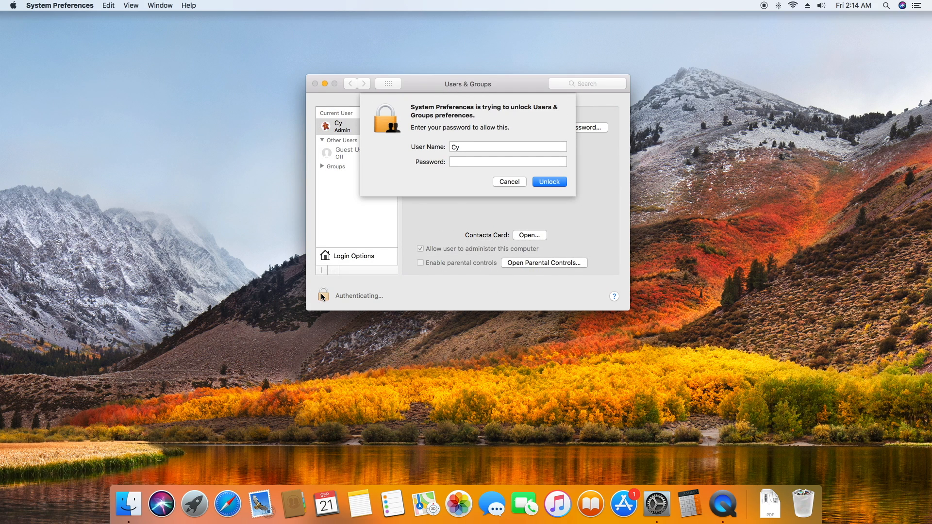
text(•)
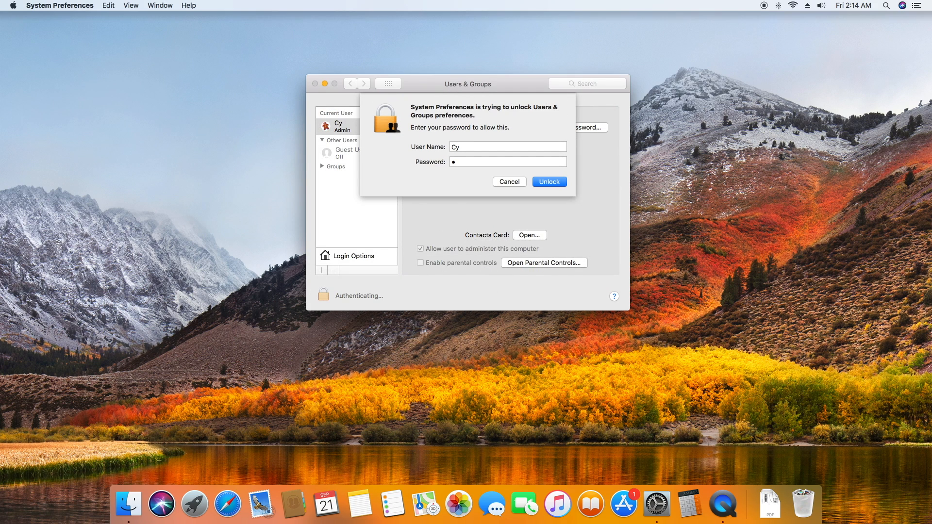
text(•)
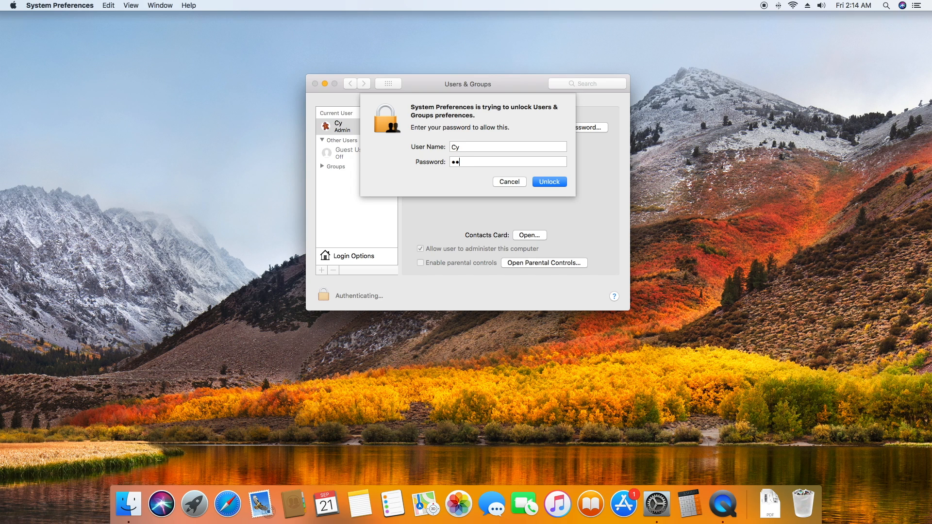
click(549, 181)
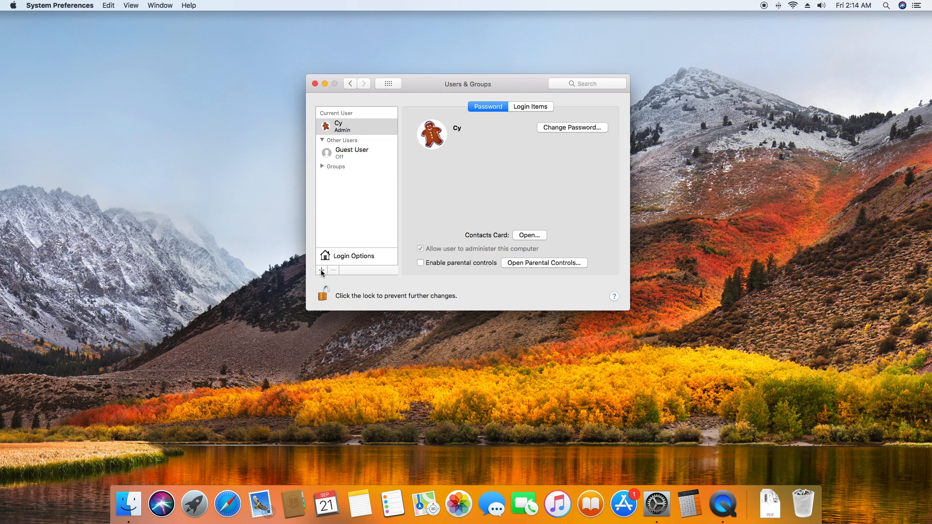
Create an Administrator account named 'hi' with a password and view its settings
click(320, 270)
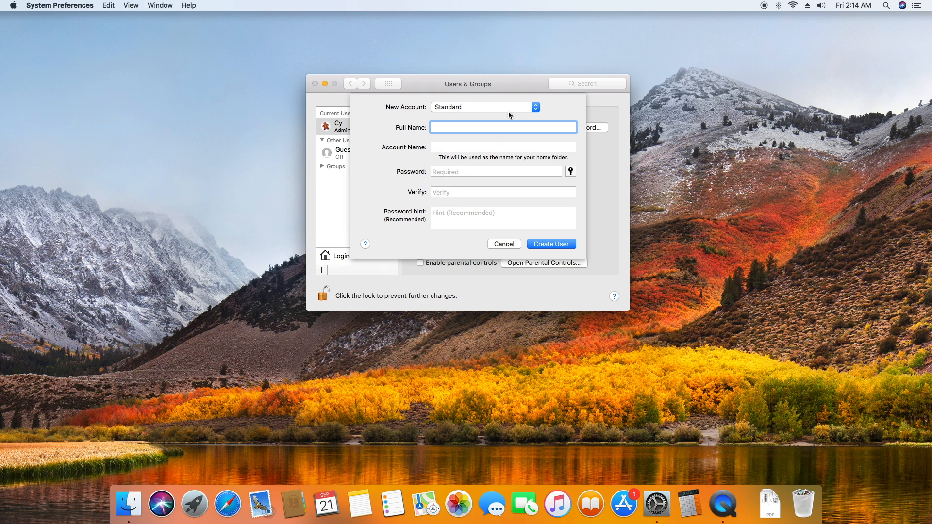
click(484, 107)
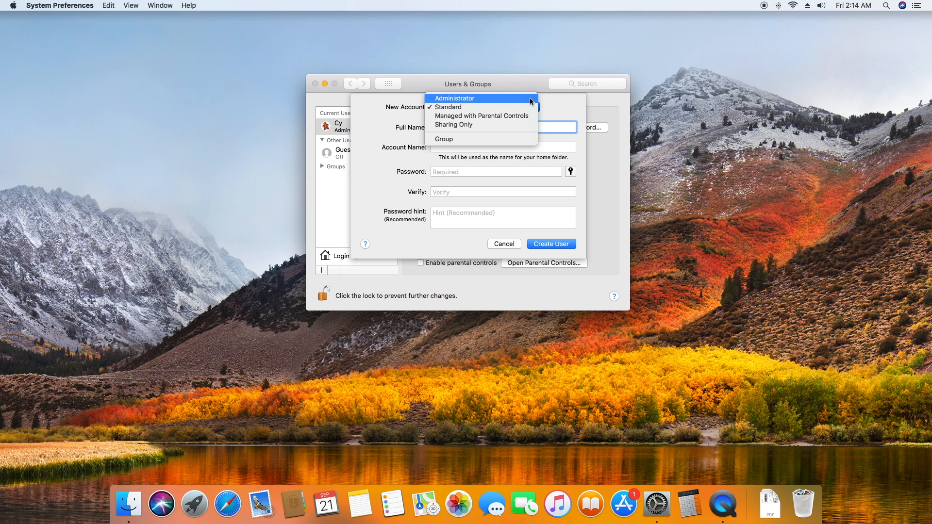
click(455, 98)
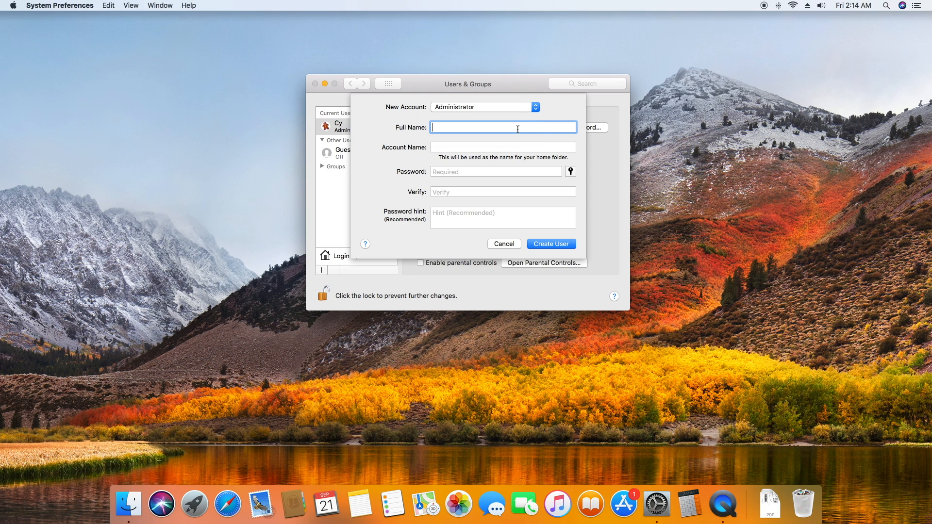
text(hi)
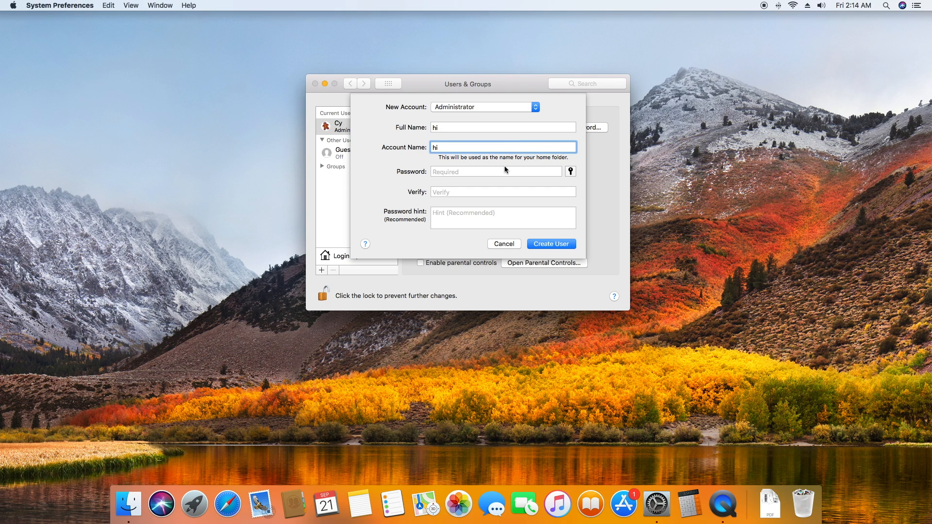
text(•)
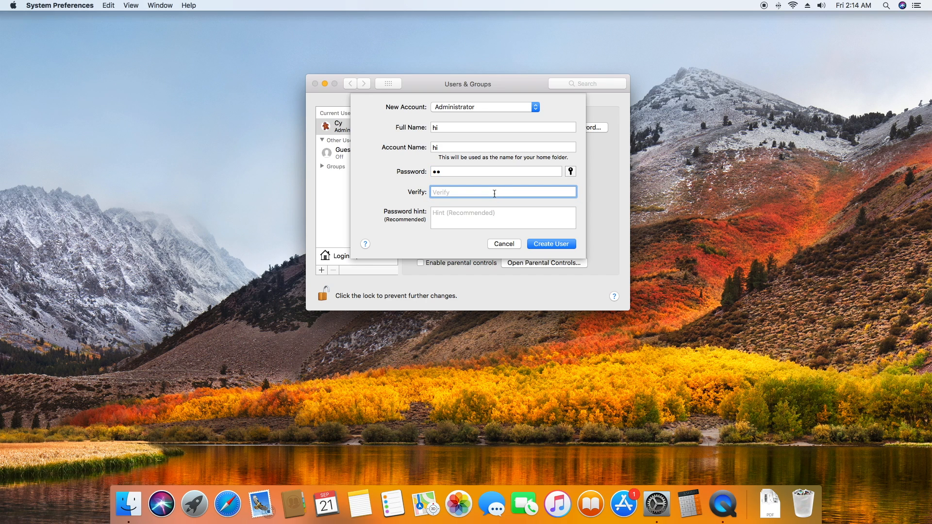
text(••)
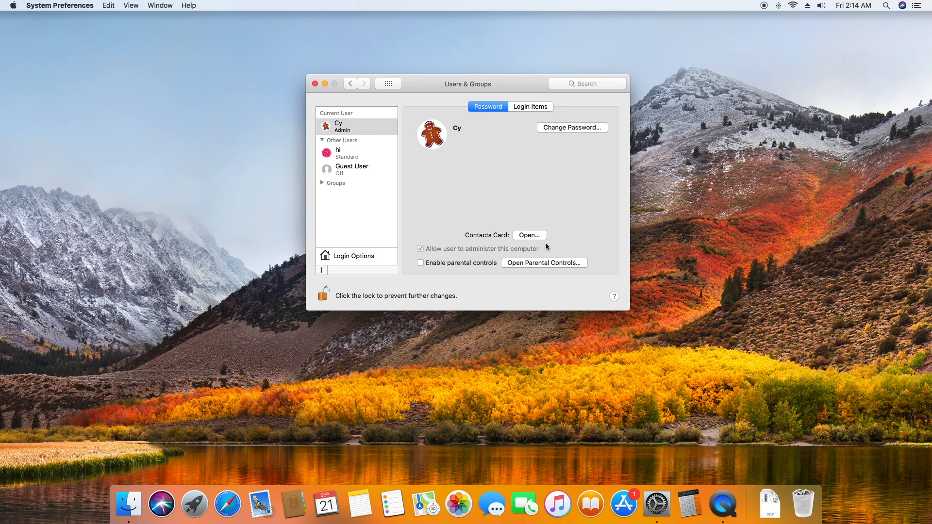
click(347, 153)
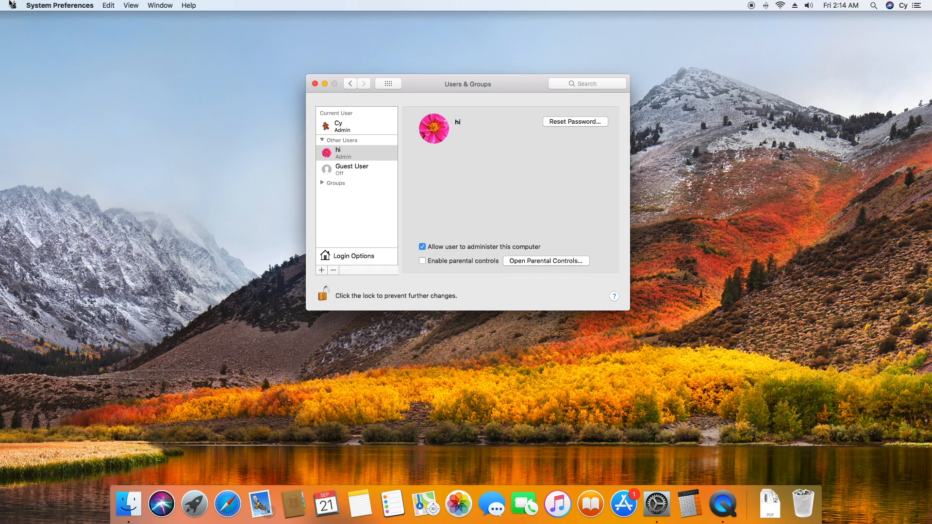
click(11, 5)
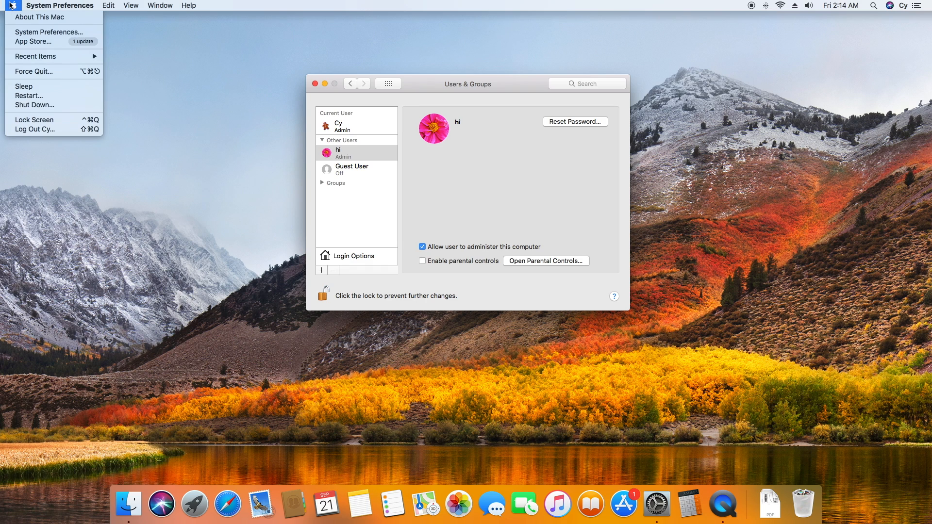
mouse_move(34, 130)
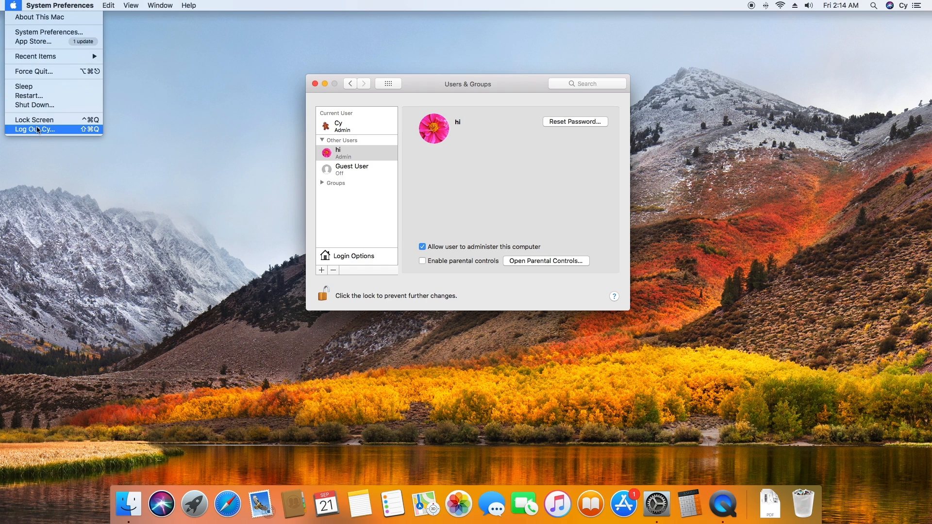